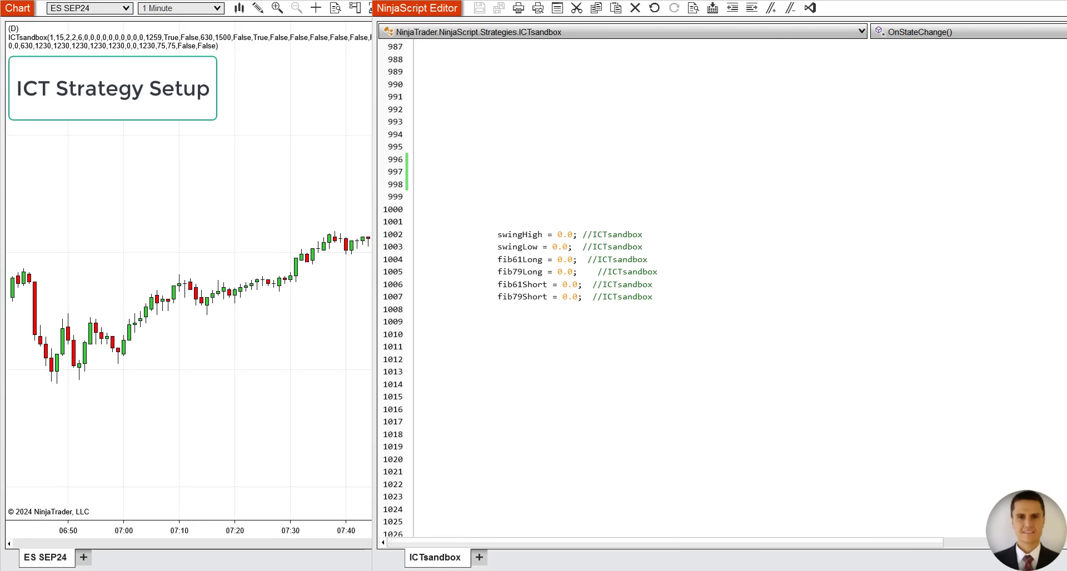
# Scroll the ICTsandbox code to the Market Structure block with swing high/low and fib levels
pyautogui.scroll(-3)
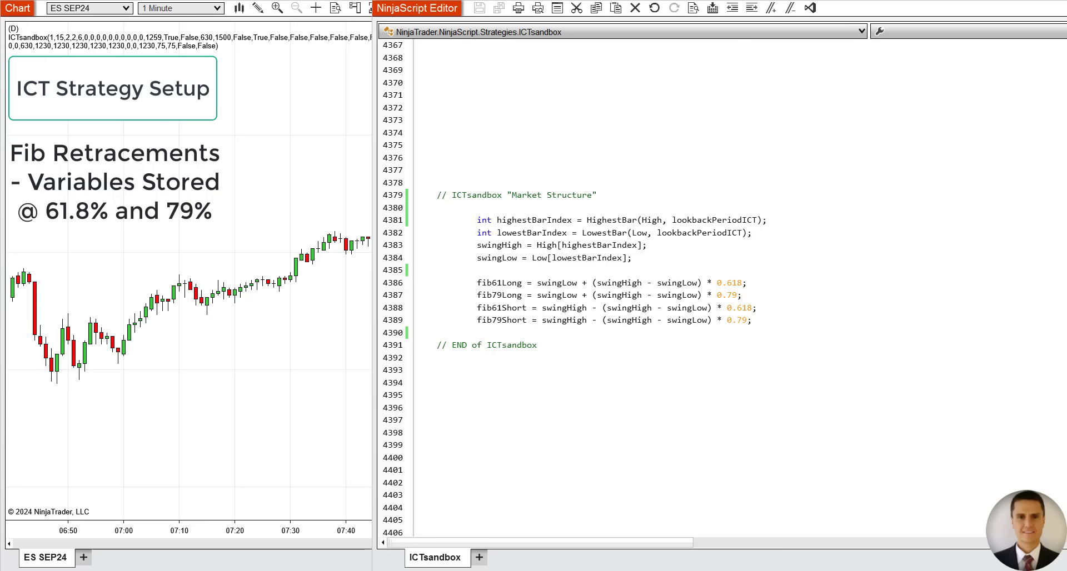
pyautogui.scroll(-3)
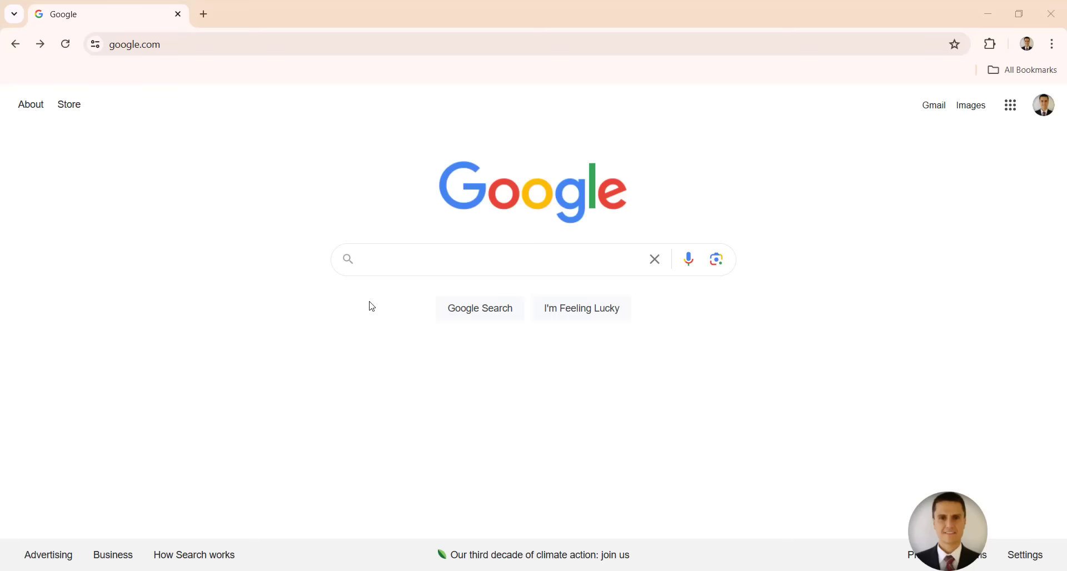
# Search 'best ict', open the Inner Circle Trader kill zones guide and highlight the New York local time advice
pyautogui.write('best ict kill zones')
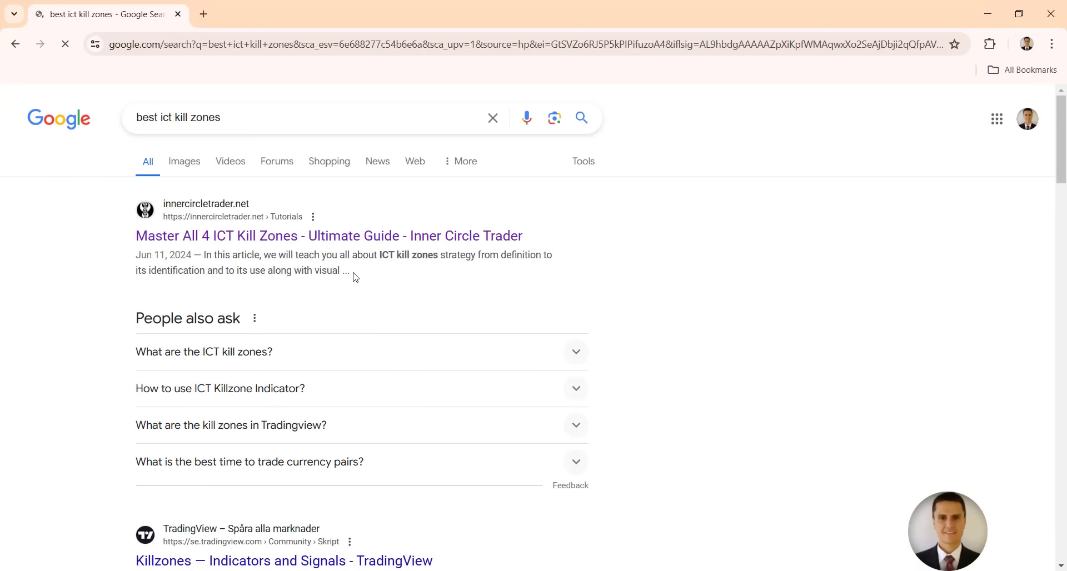
pyautogui.click(329, 236)
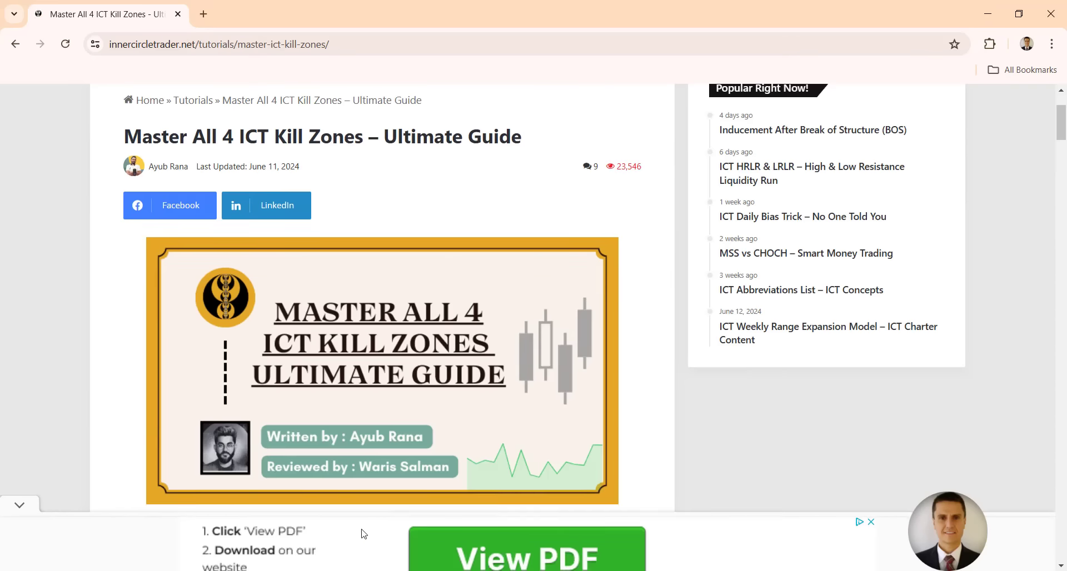
pyautogui.scroll(-3)
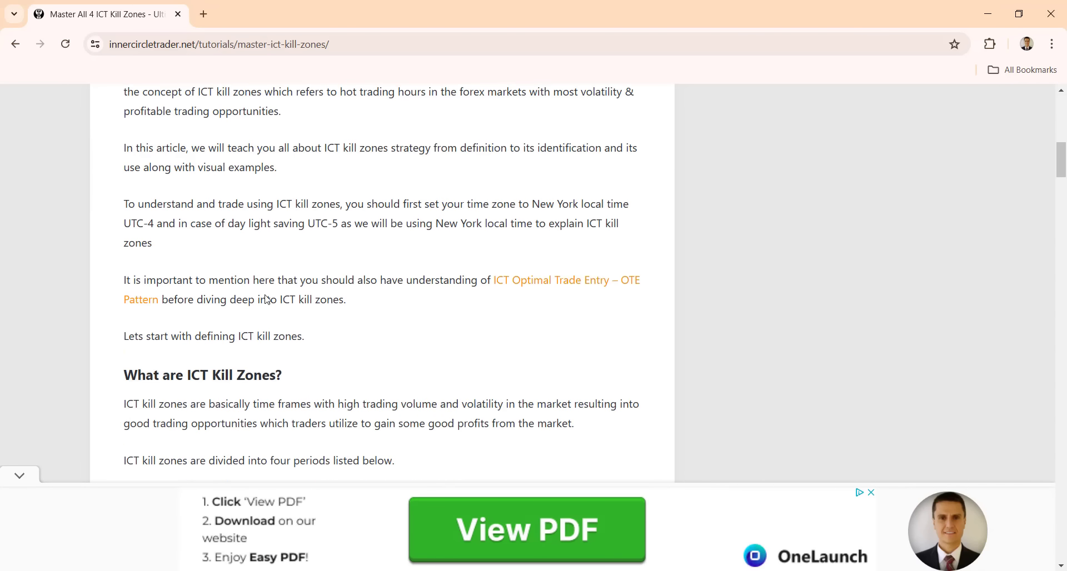
pyautogui.scroll(-3)
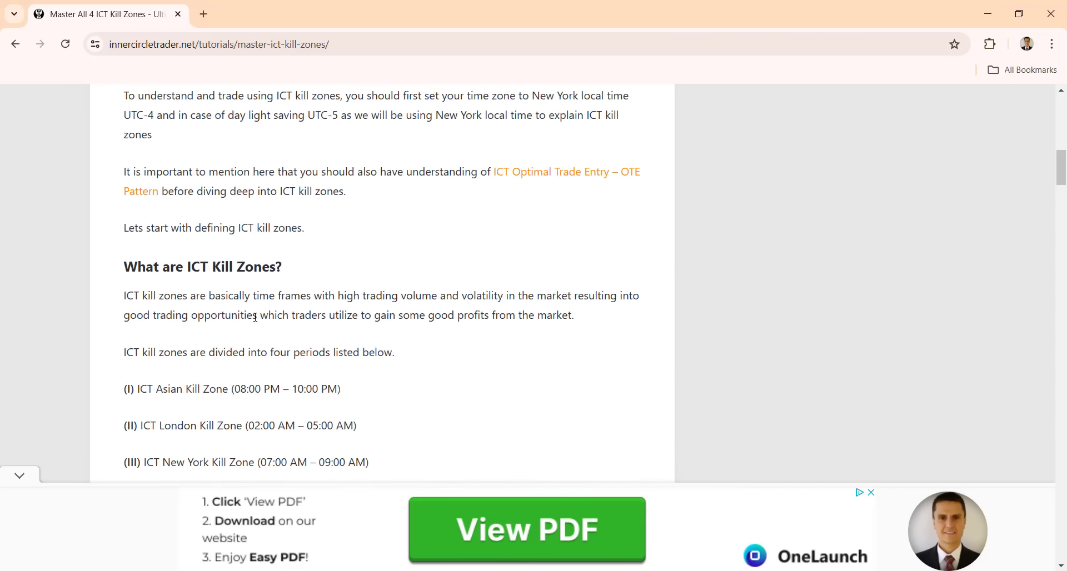
pyautogui.scroll(3)
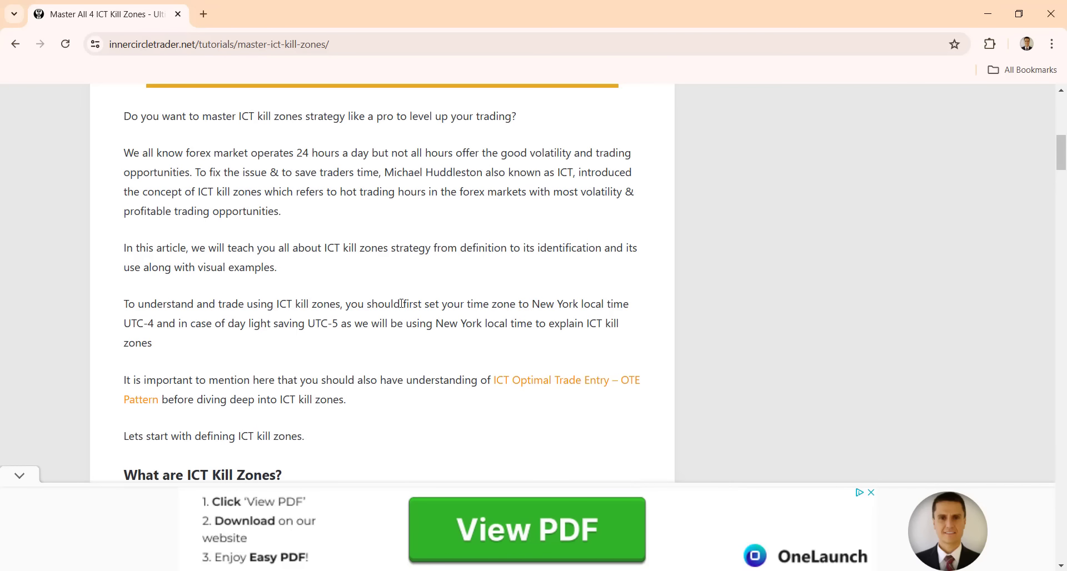
pyautogui.moveTo(345, 304); pyautogui.dragTo(628, 304)
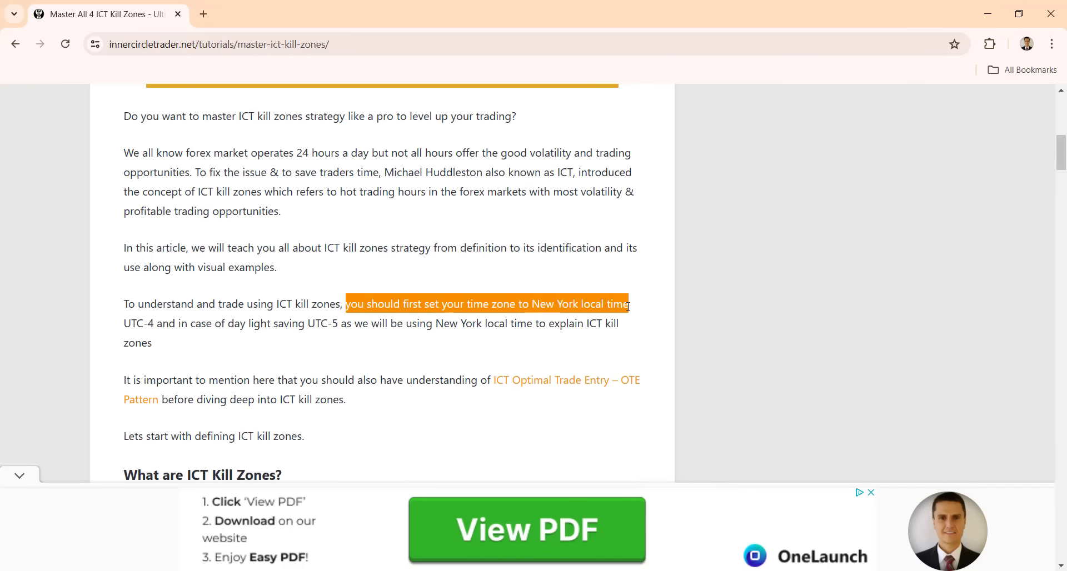
pyautogui.scroll(-3)
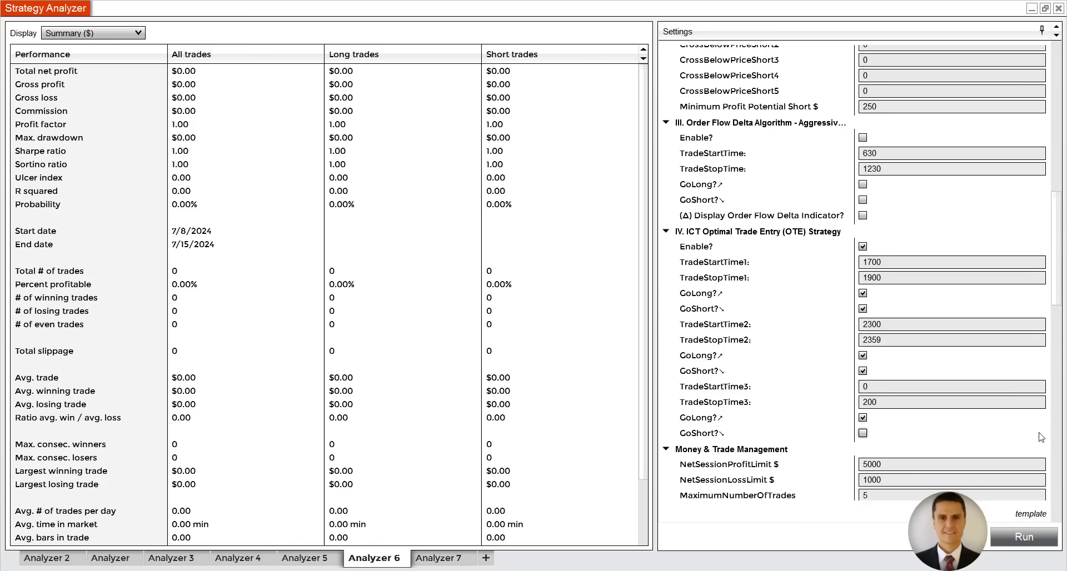
pyautogui.moveTo(993, 448)
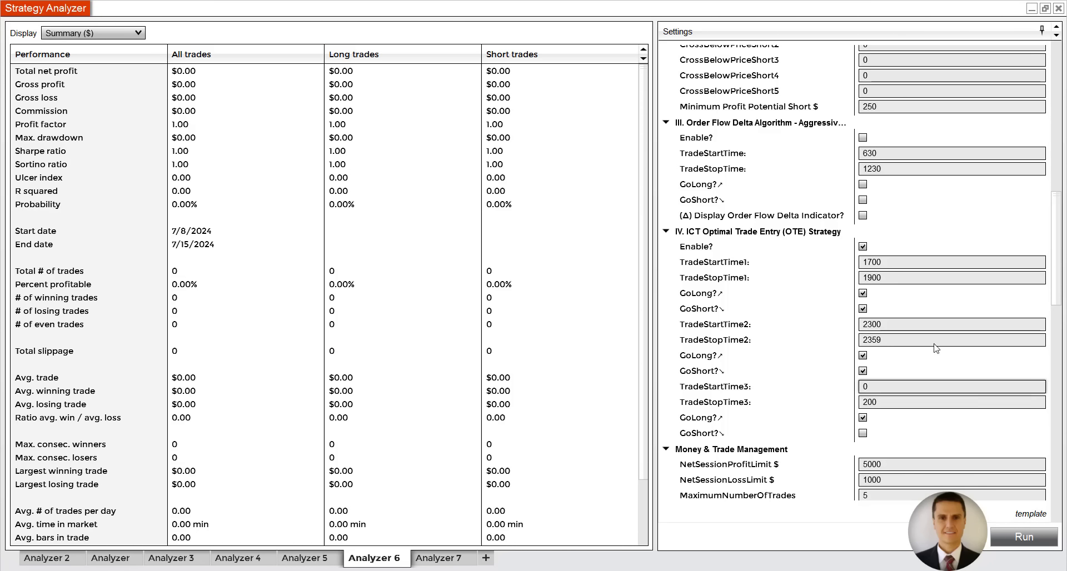
# Review the OTE start/stop times 1700, 2300, 2359 in Analyzer 6, then move to Analyzer 7
pyautogui.click(951, 262)
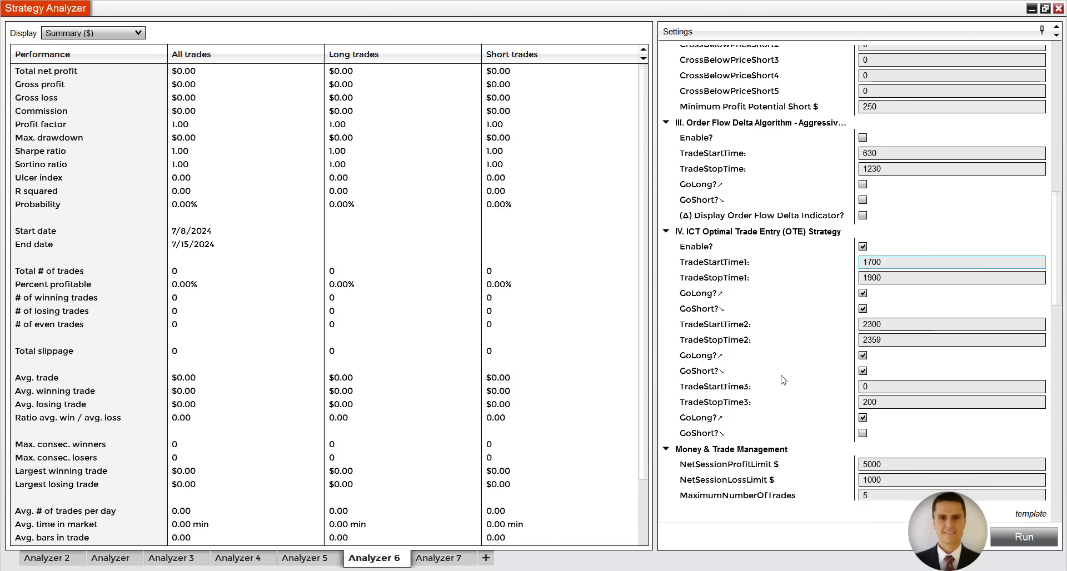
pyautogui.tripleClick(952, 278)
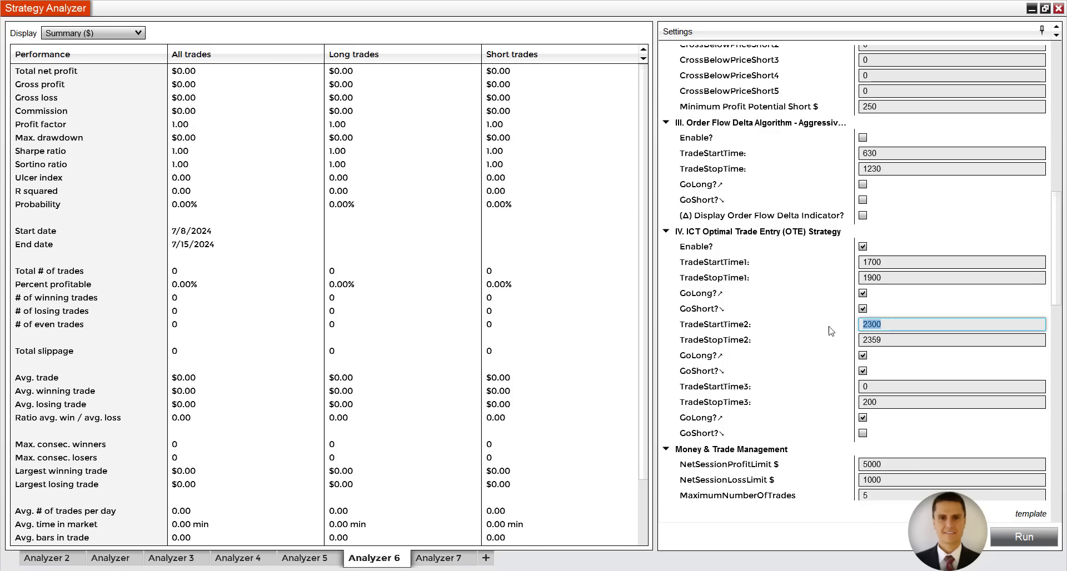
pyautogui.click(952, 340)
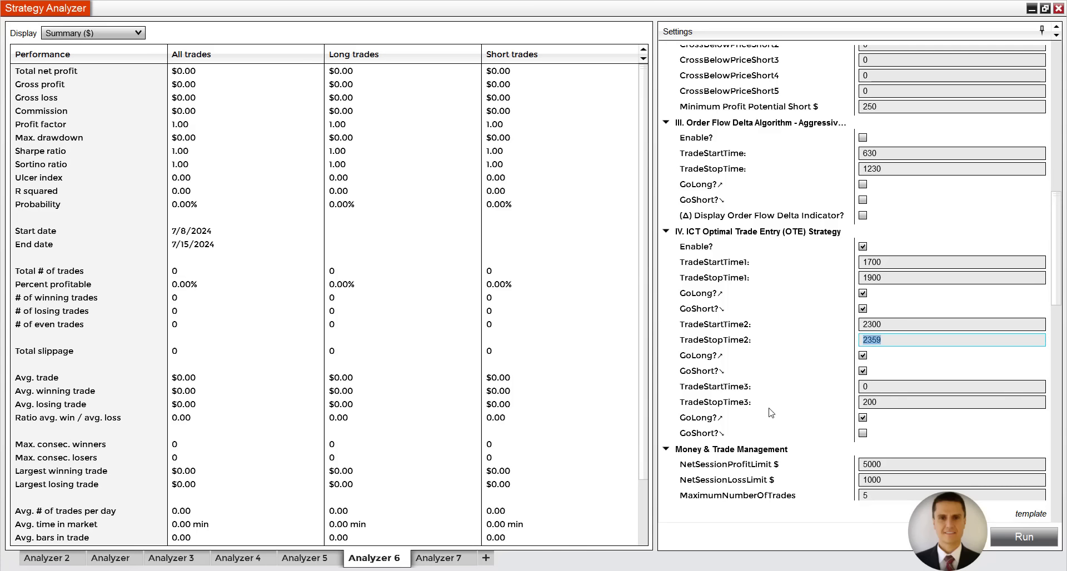
pyautogui.click(952, 387)
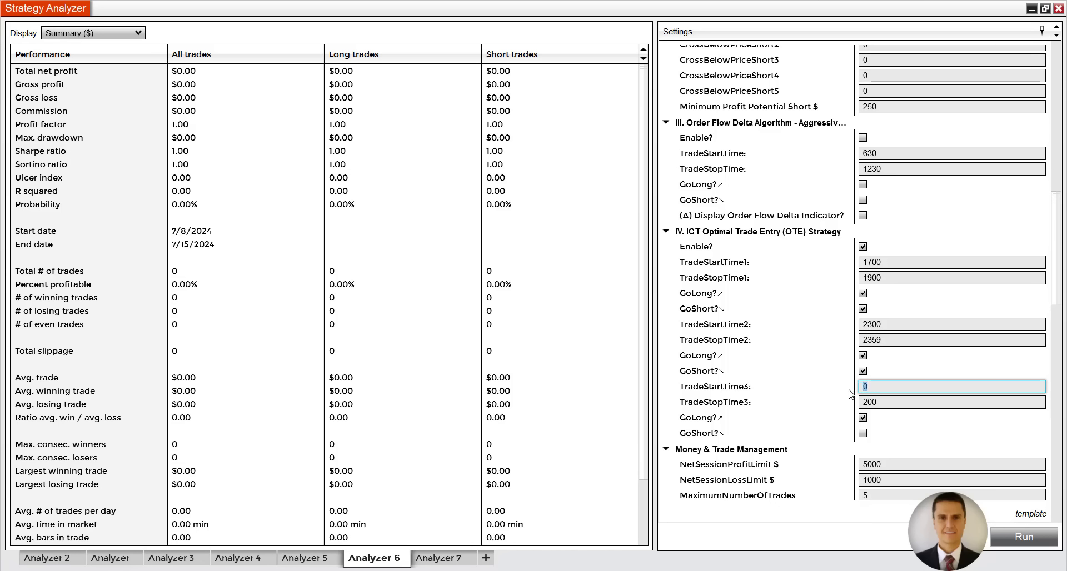
pyautogui.click(863, 433)
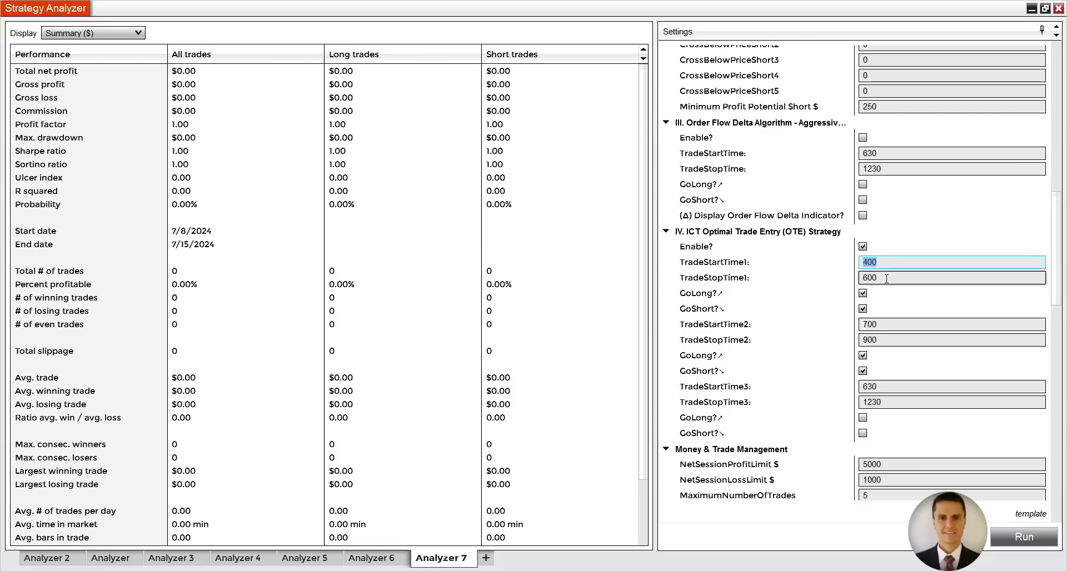
# Zero the third OTE window's start and stop times in Analyzer 7 and return to Analyzer 6
pyautogui.tripleClick(952, 278)
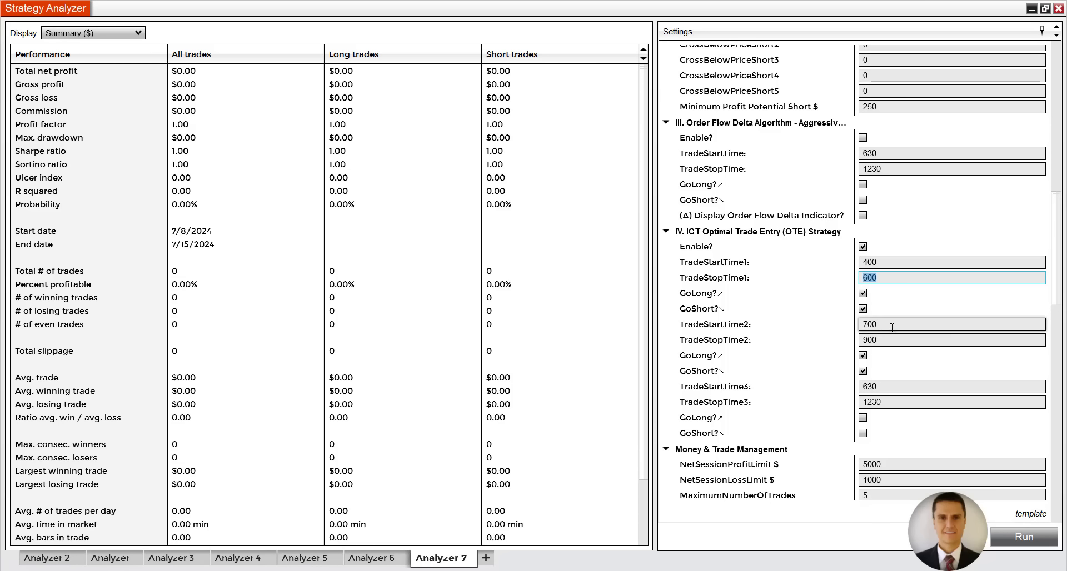
pyautogui.click(952, 340)
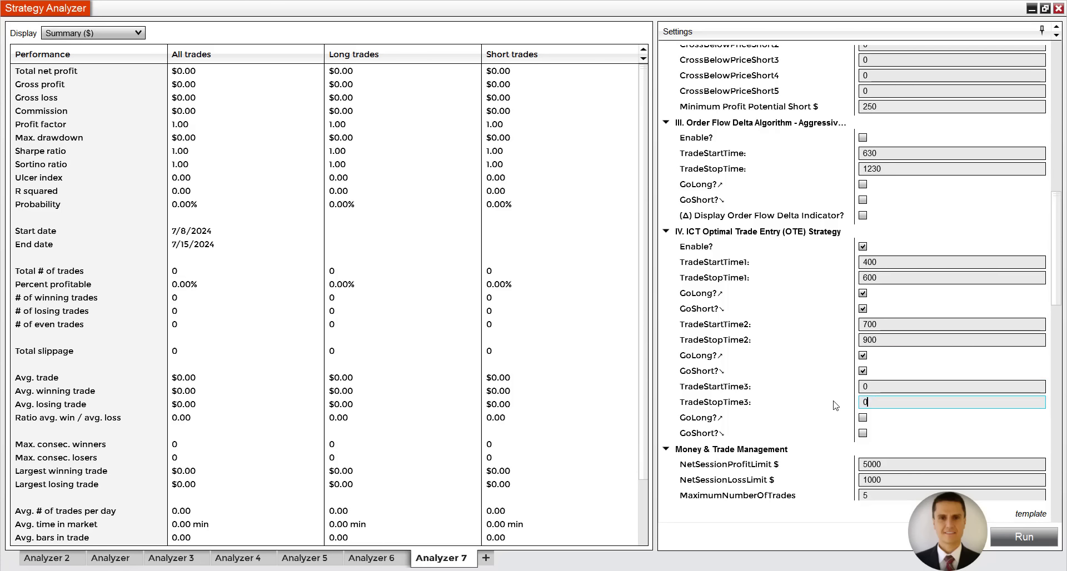
pyautogui.click(377, 558)
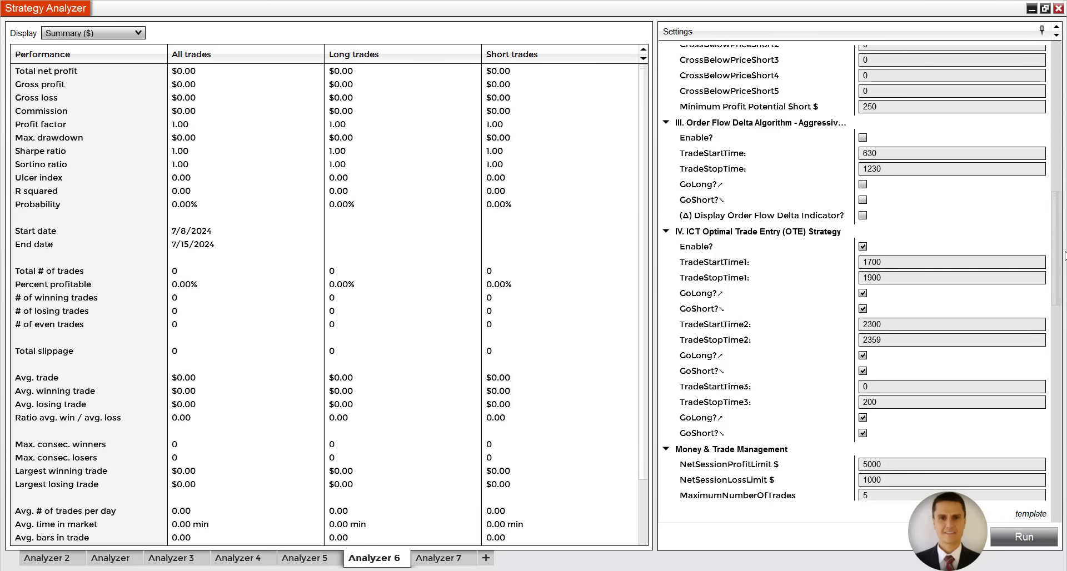
pyautogui.scroll(3)
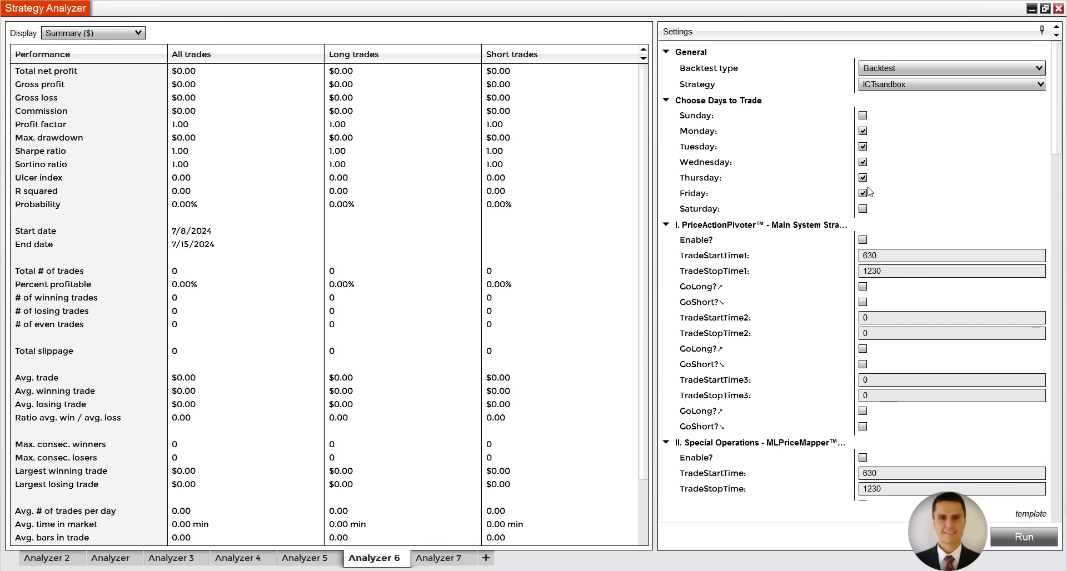
pyautogui.scroll(-3)
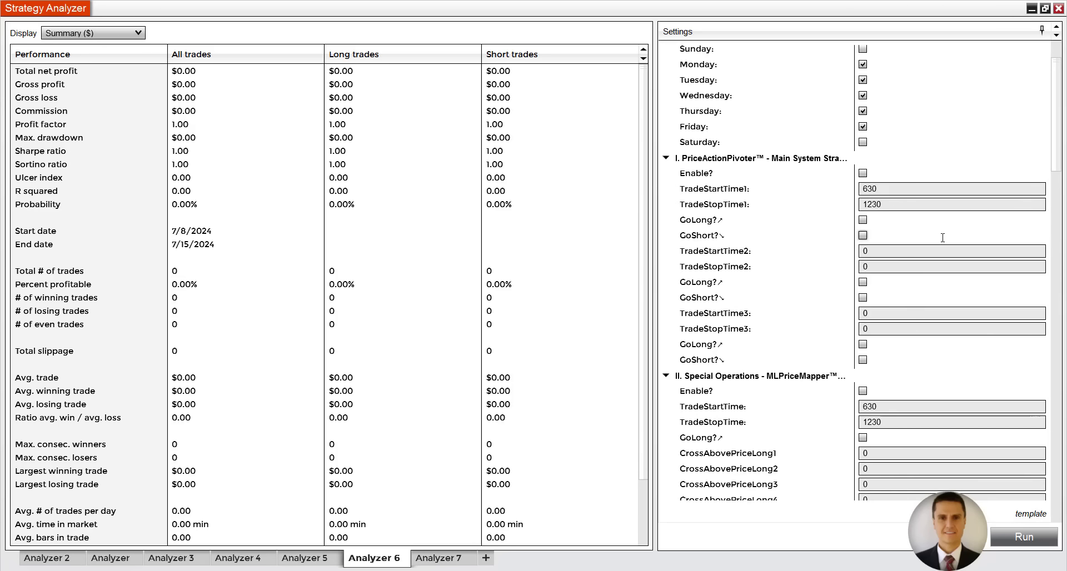
pyautogui.scroll(-3)
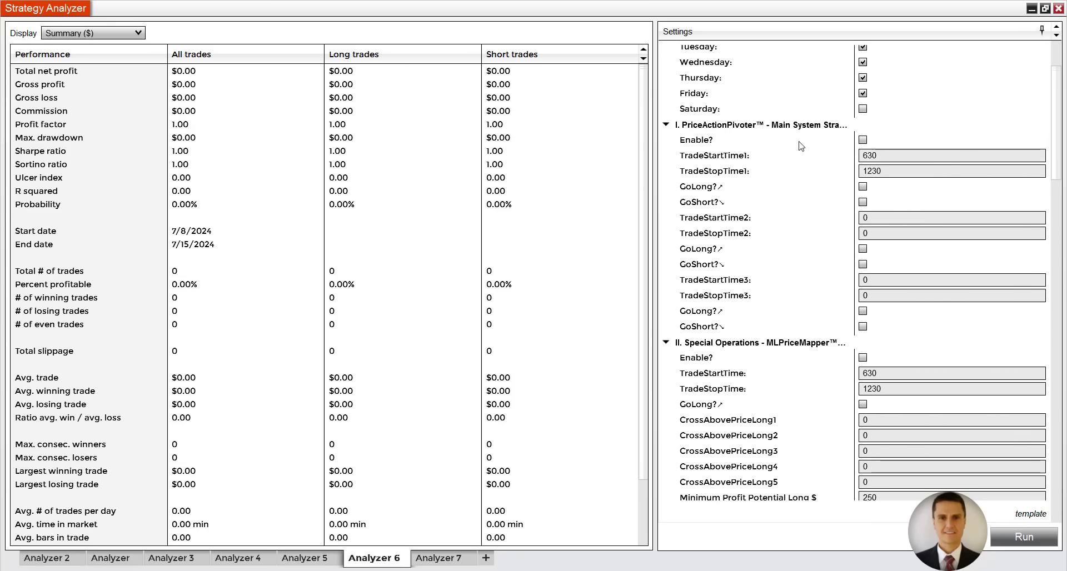
pyautogui.scroll(-3)
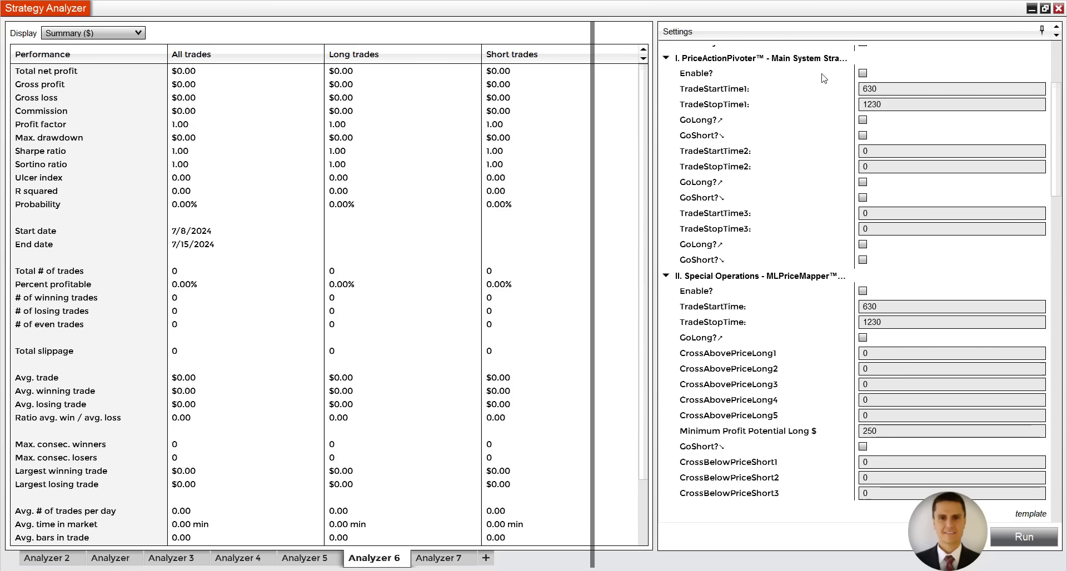
pyautogui.scroll(-3)
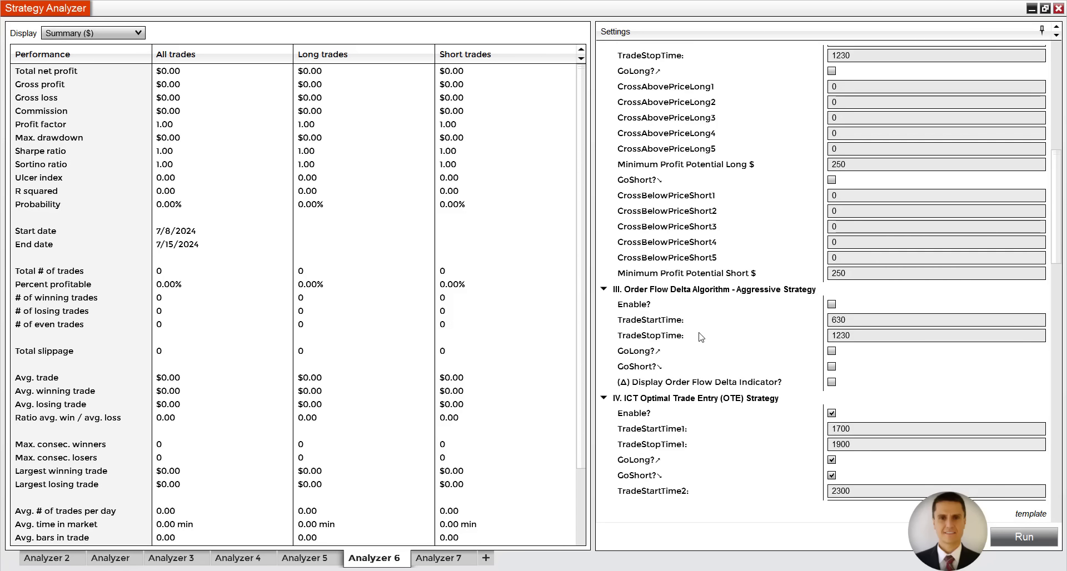
pyautogui.moveTo(697, 297)
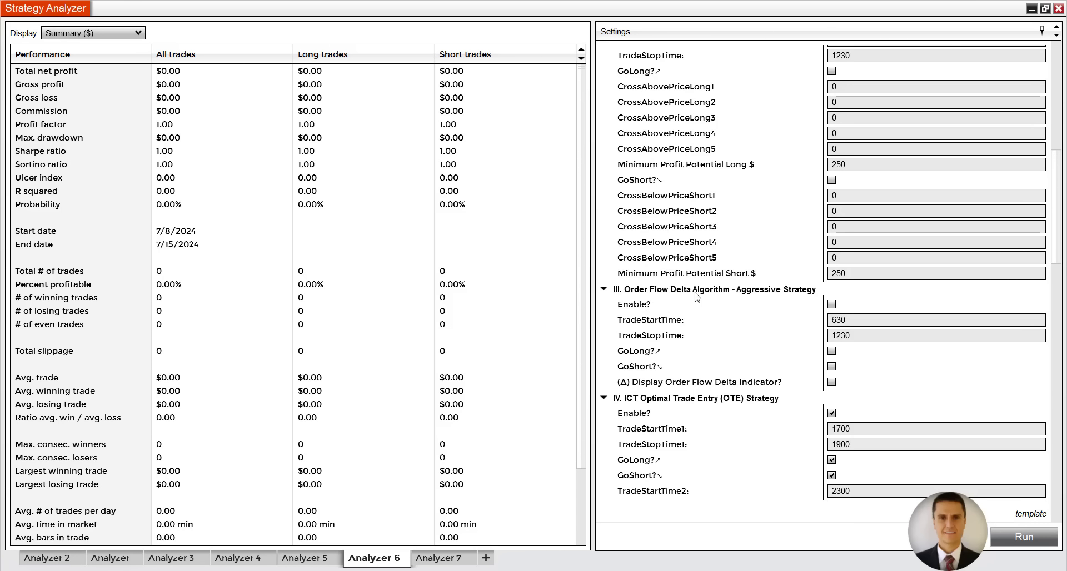
pyautogui.scroll(-3)
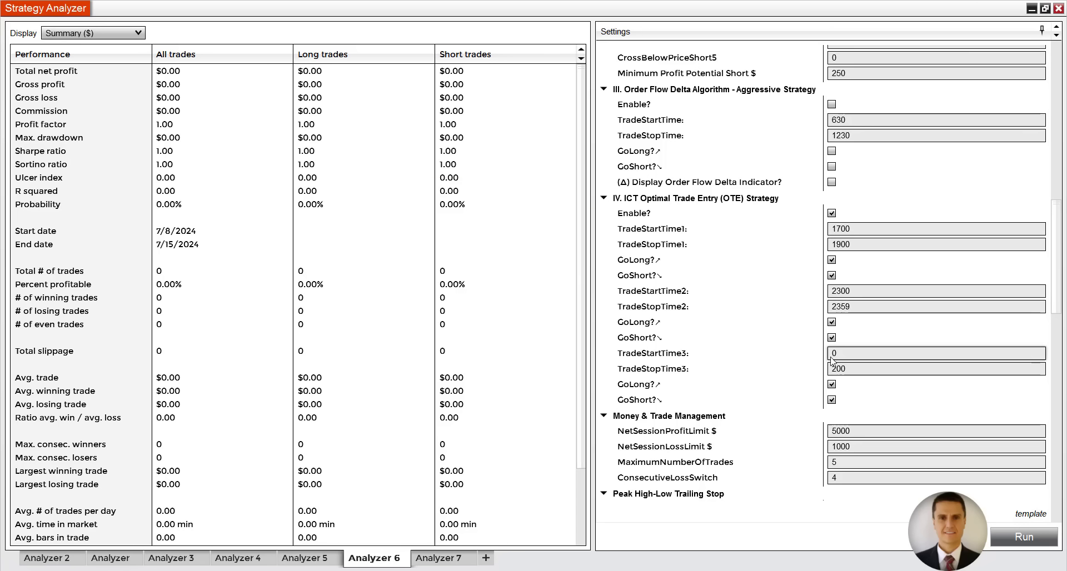
pyautogui.scroll(-3)
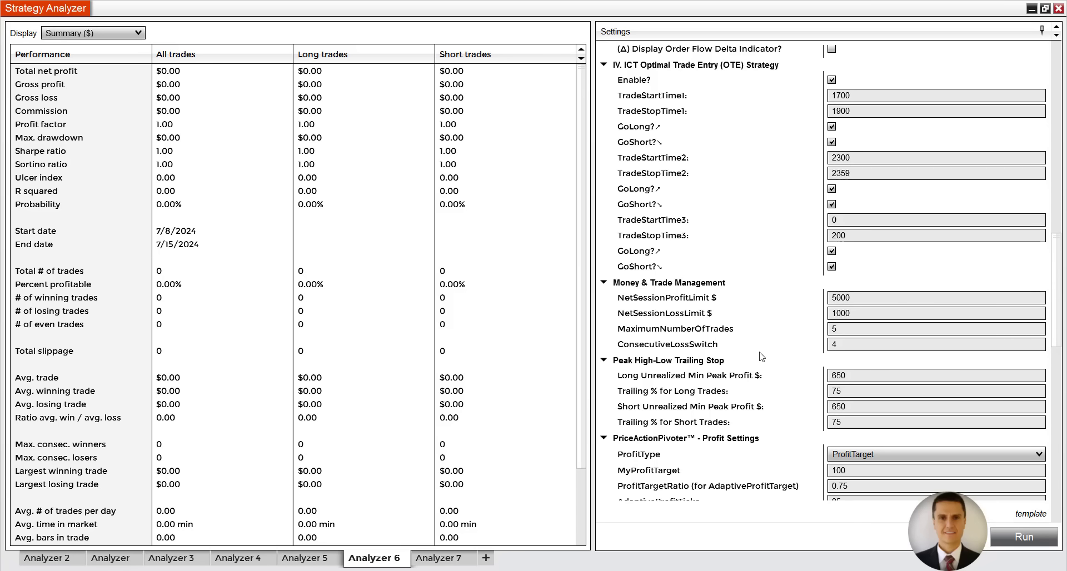
pyautogui.scroll(-3)
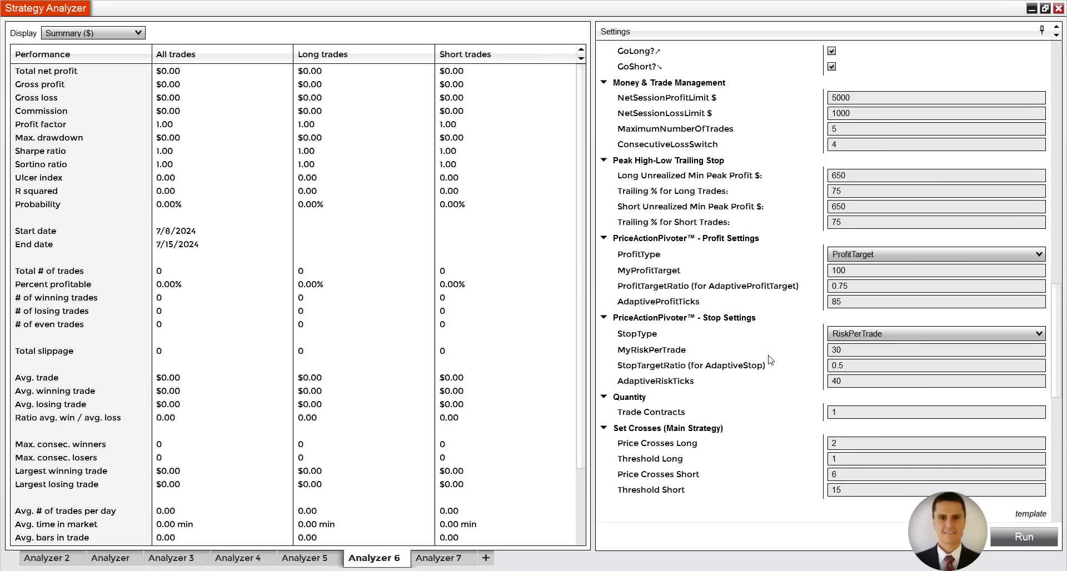
pyautogui.moveTo(760, 347)
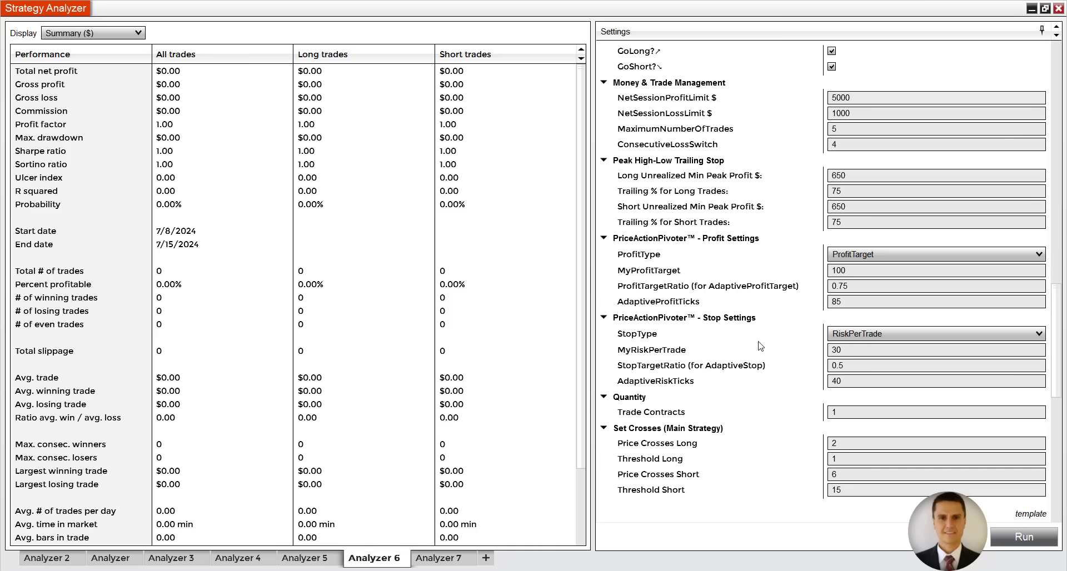
pyautogui.scroll(-3)
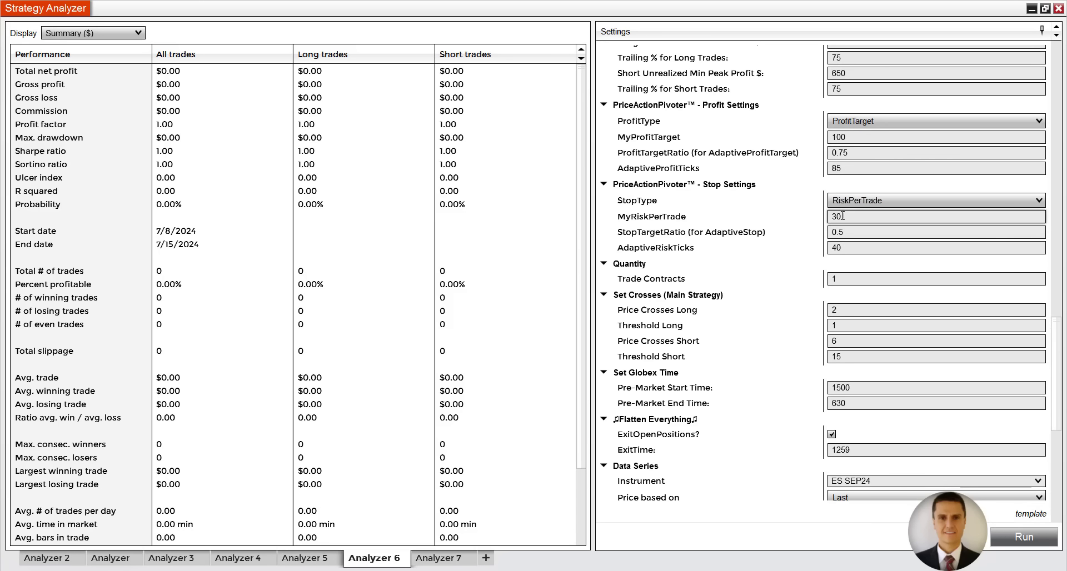
pyautogui.scroll(-3)
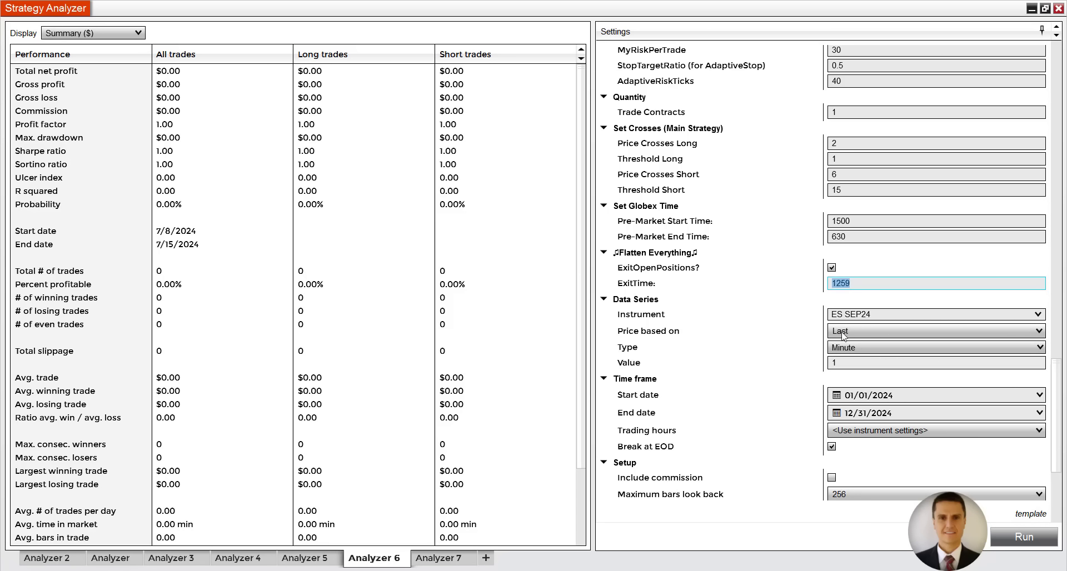
pyautogui.scroll(-3)
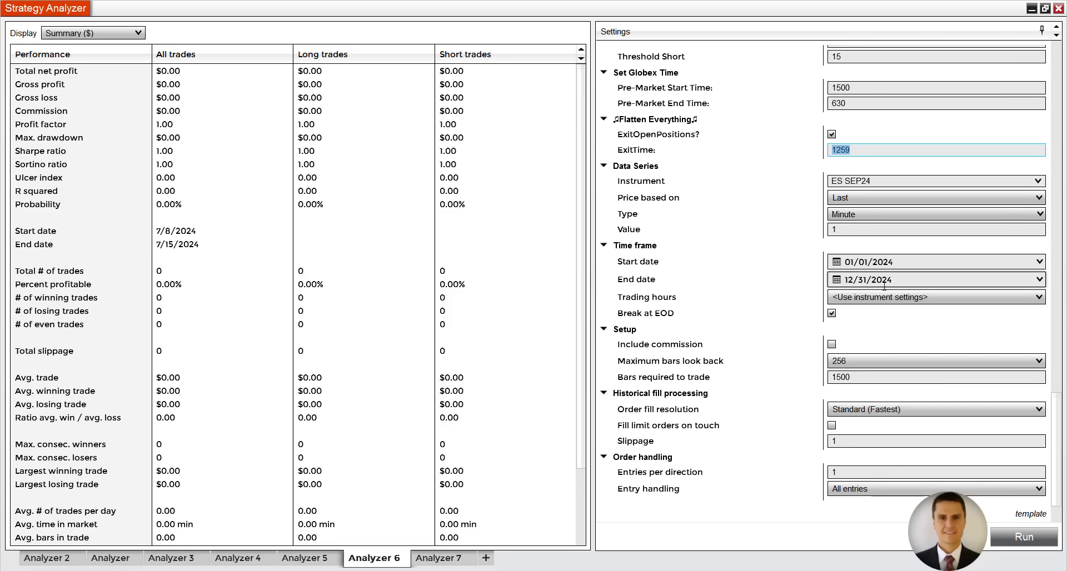
pyautogui.scroll(-3)
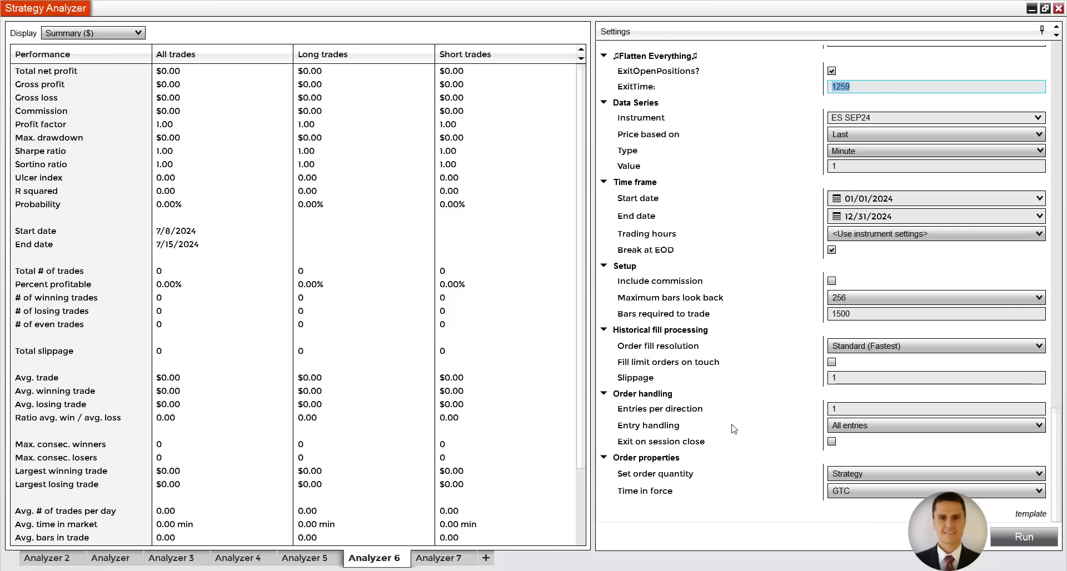
pyautogui.click(936, 378)
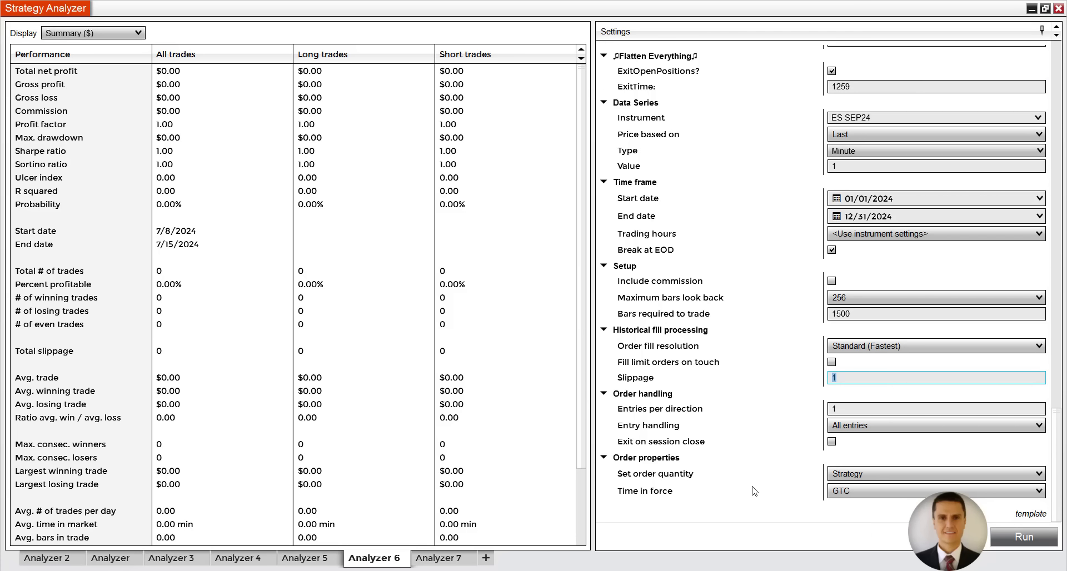
pyautogui.scroll(3)
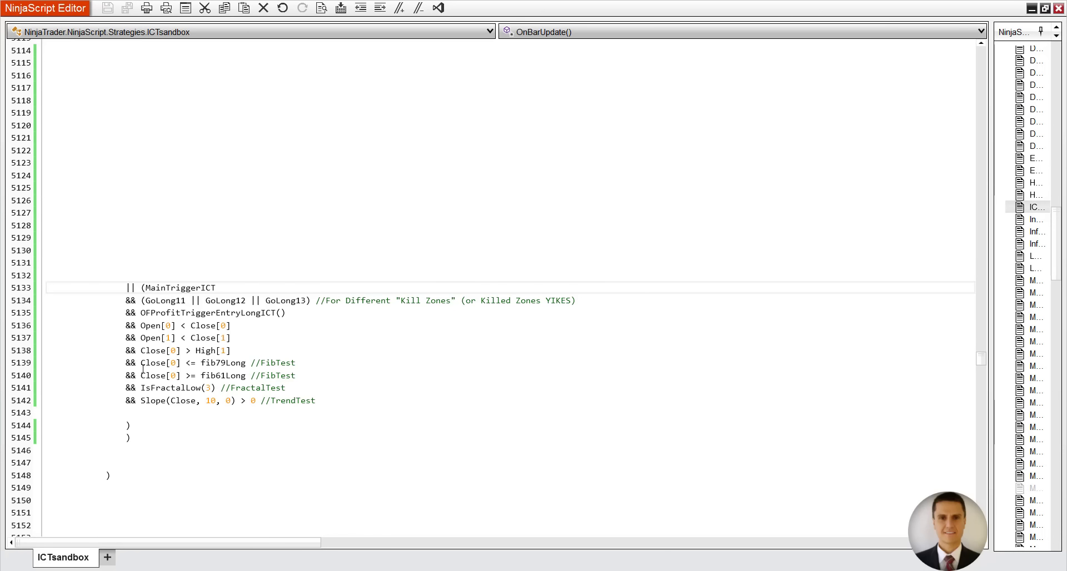
# Show the ICTsandbox entry conditions in the NinjaScript Editor
pyautogui.click(184, 376)
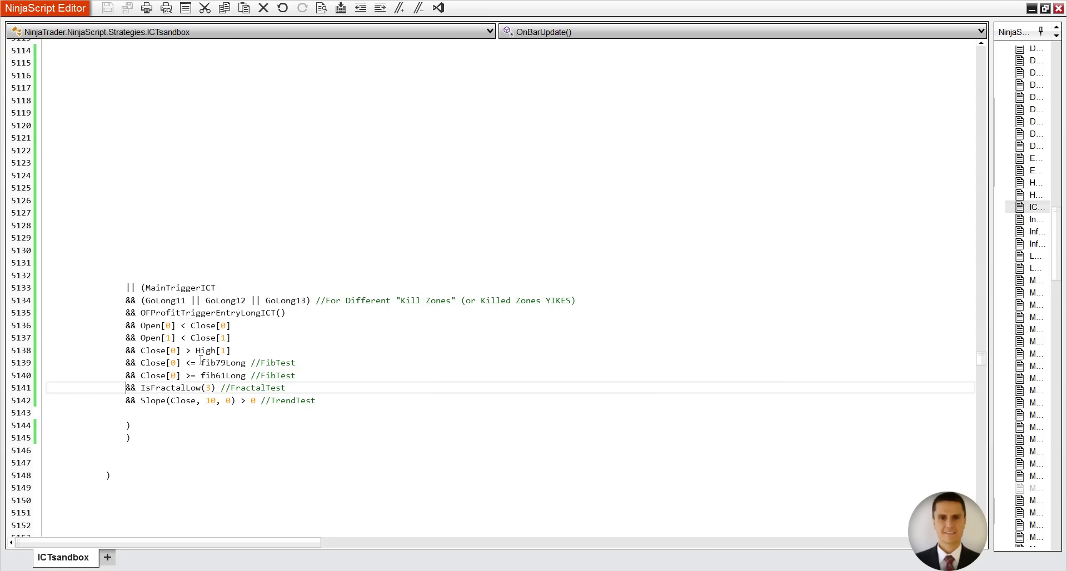
pyautogui.moveTo(204, 350)
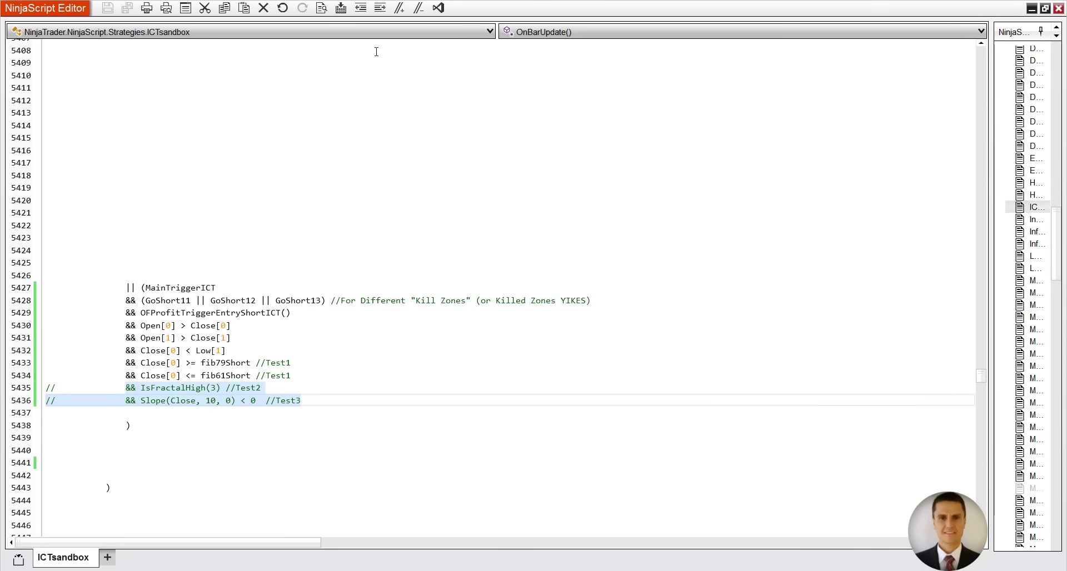
pyautogui.moveTo(471, 157)
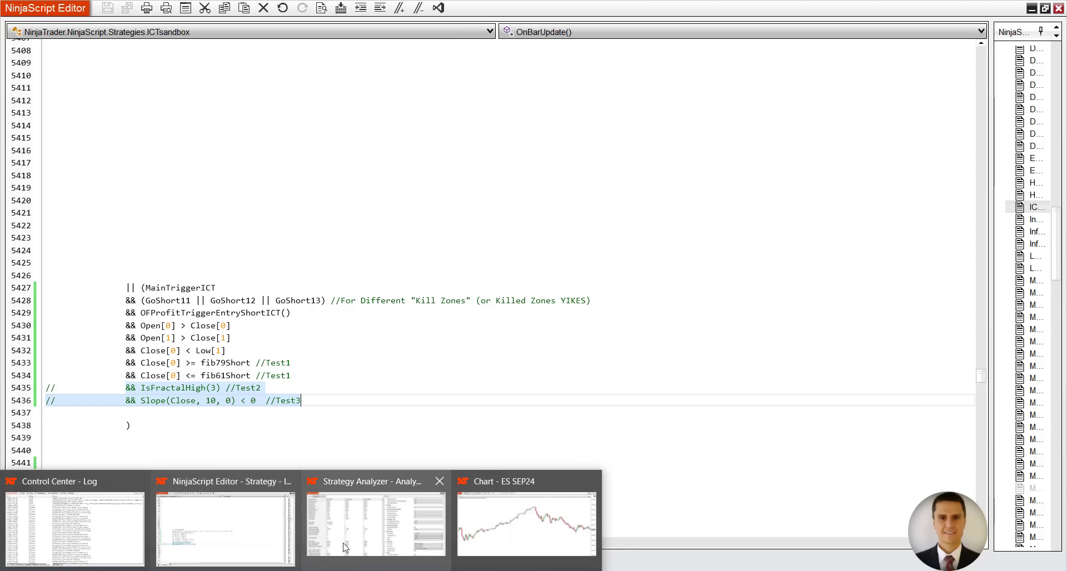
# Return to Strategy Analyzer and run the Analyzer 6 ICTsandbox backtest on ES SEP24 for 2024
pyautogui.click(375, 517)
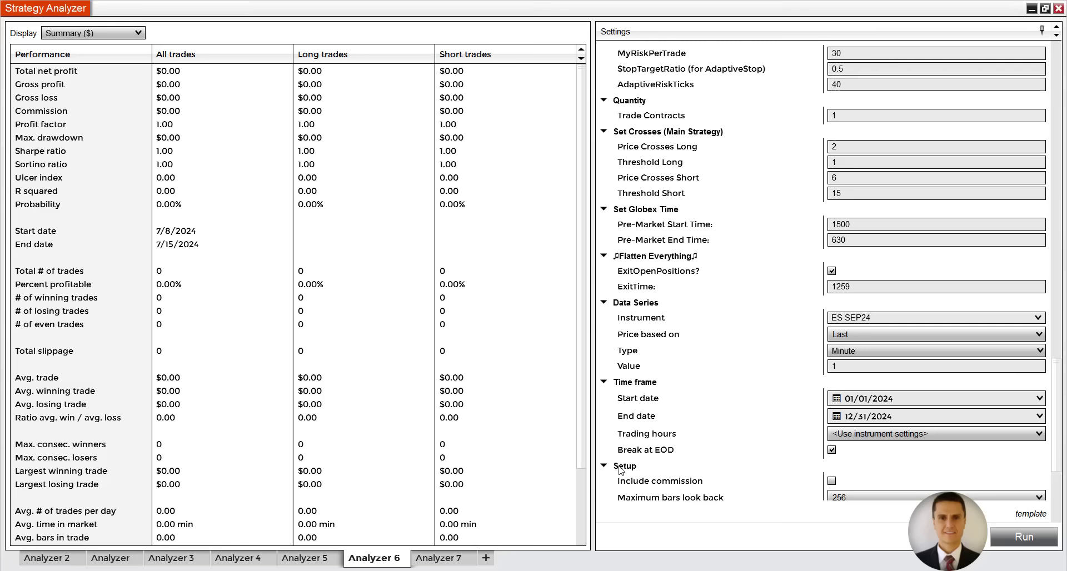
pyautogui.moveTo(1049, 416)
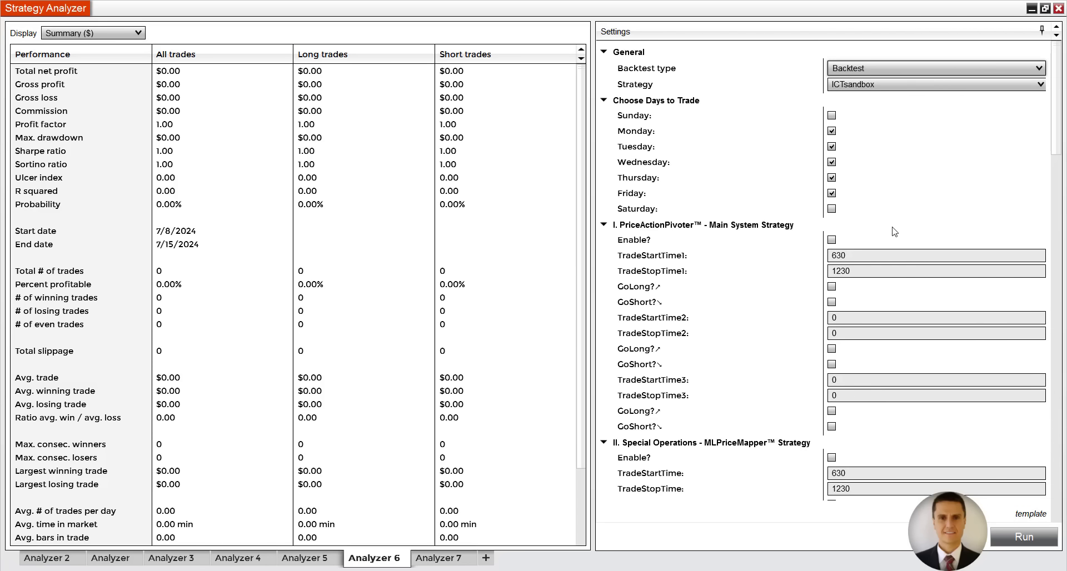
pyautogui.scroll(-3)
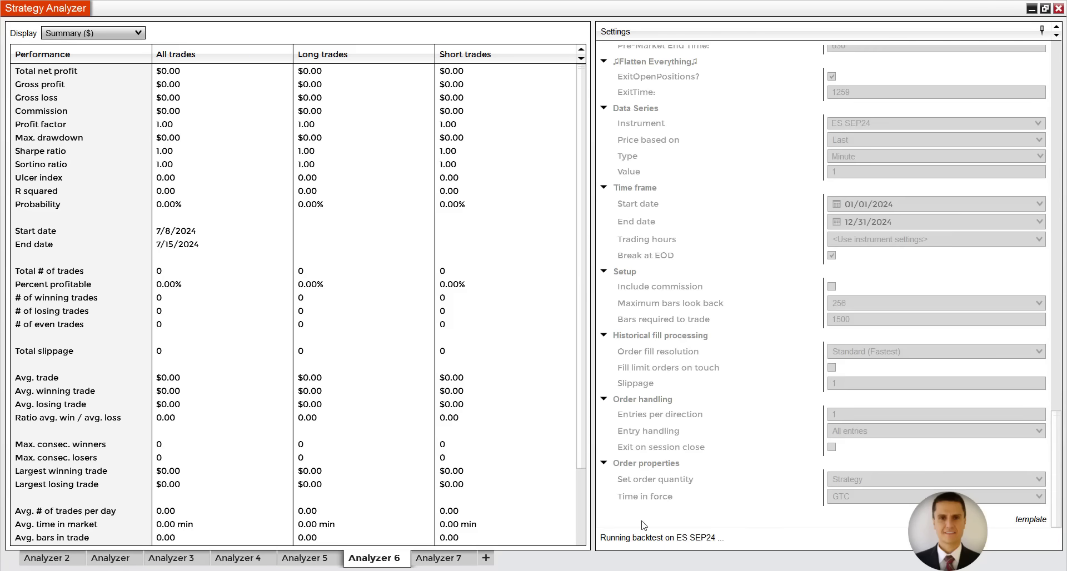
pyautogui.click(444, 558)
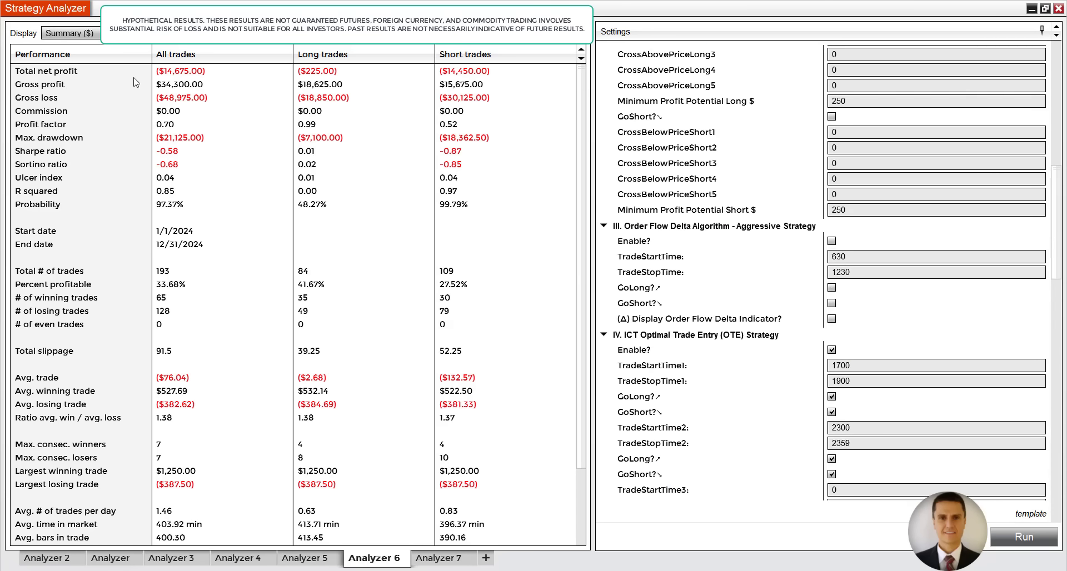
# Switch to the Analyzer 7 backtest showing 297 trades and $2,987.50 net profit
pyautogui.click(444, 559)
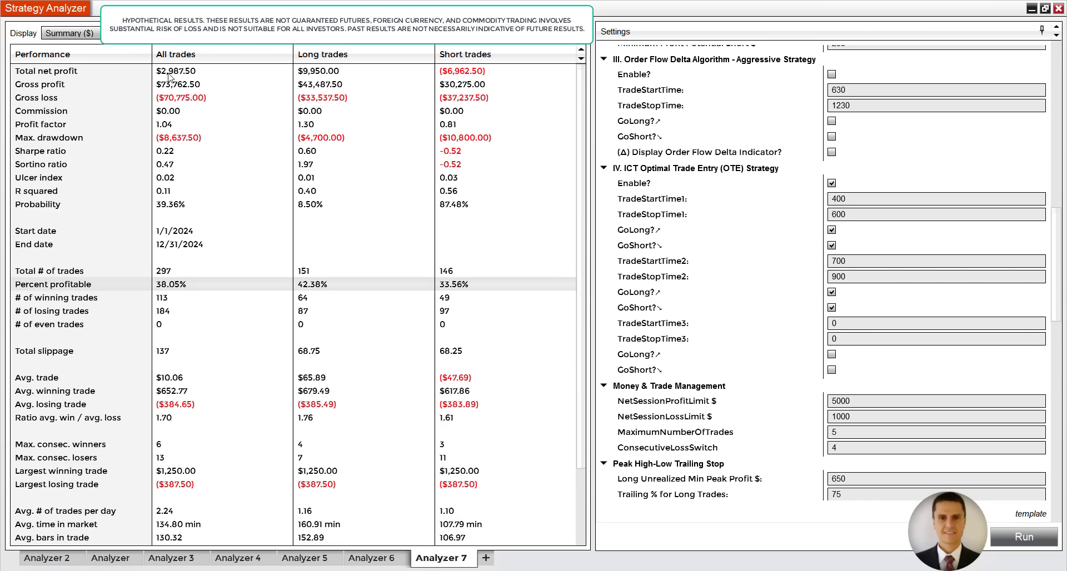
pyautogui.moveTo(499, 516)
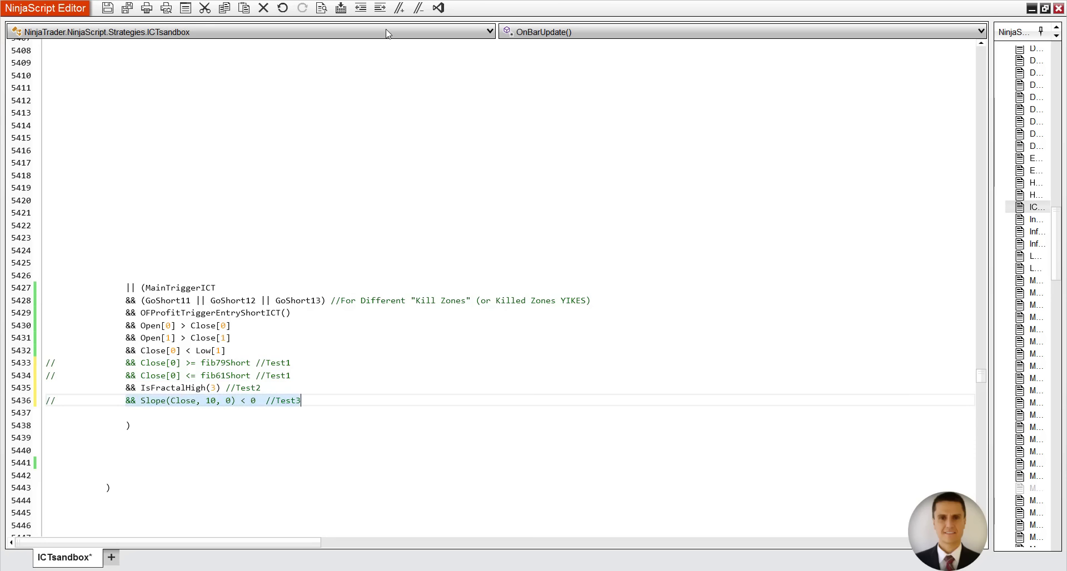
pyautogui.moveTo(378, 43)
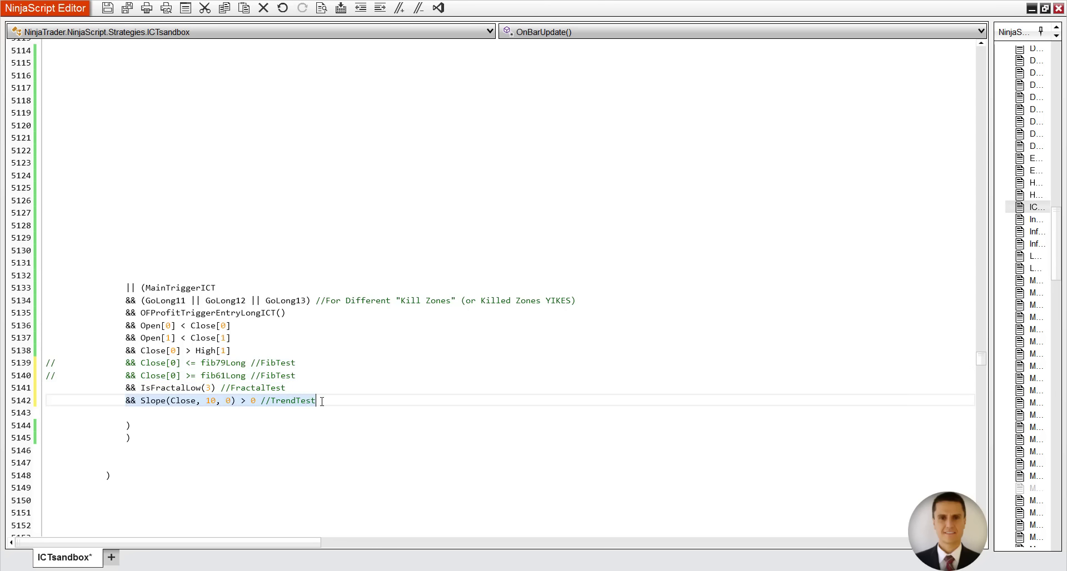
# Comment out the long slope trend test line and compile the ICTsandbox strategy
pyautogui.click(340, 7)
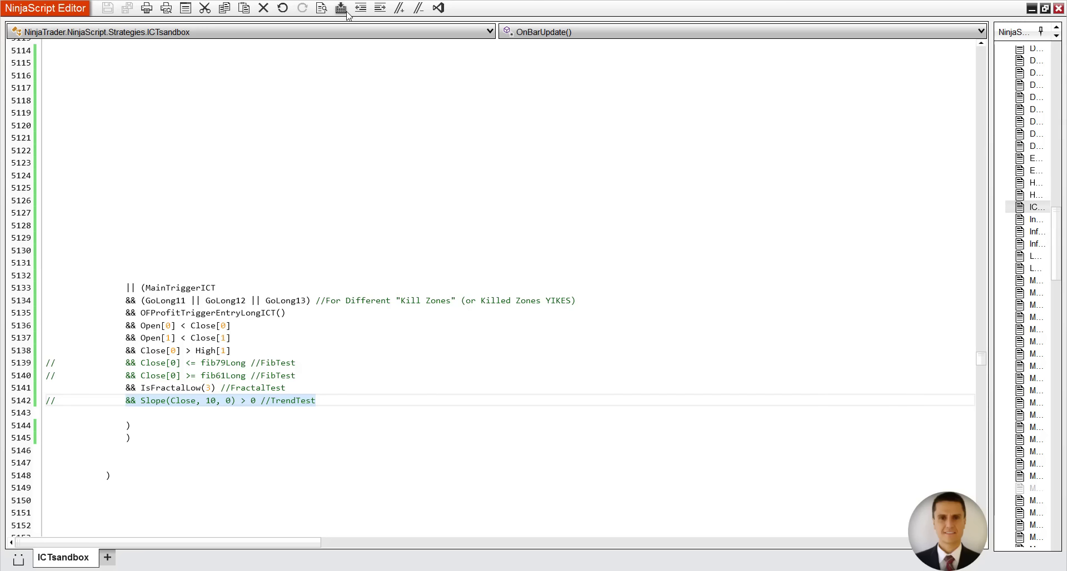
pyautogui.click(314, 400)
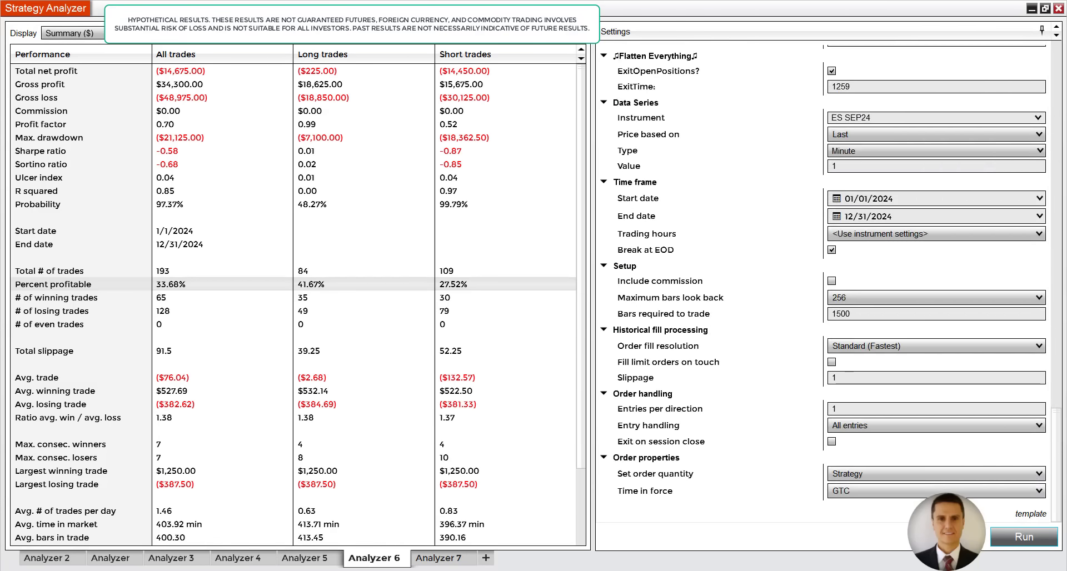
# Rerun the Analyzer 7 backtest with the edited strategy, then view Analyzer 6's 103-trade, $7,587.50 result
pyautogui.click(442, 559)
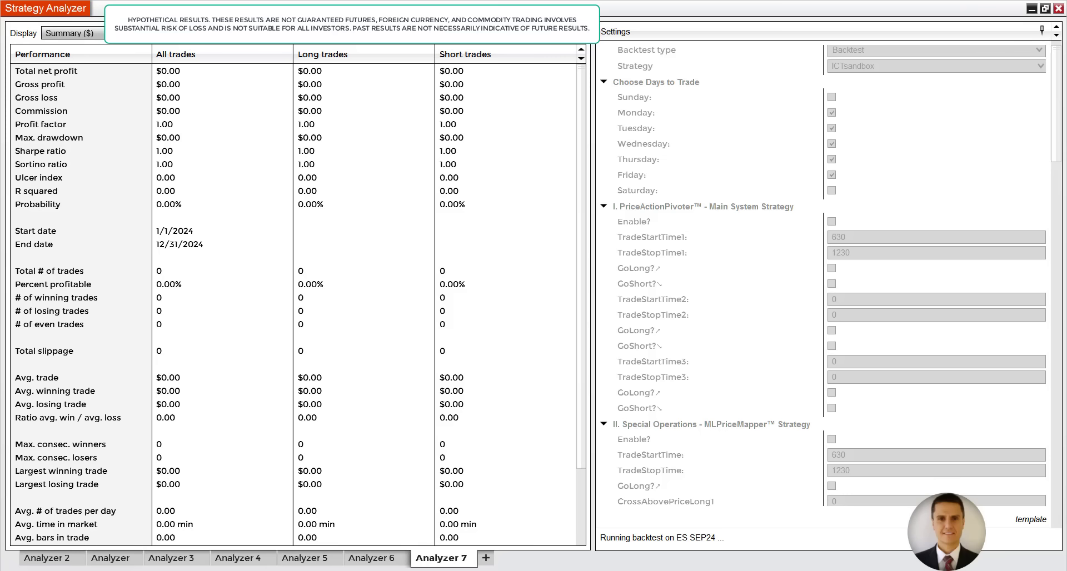
pyautogui.click(1023, 537)
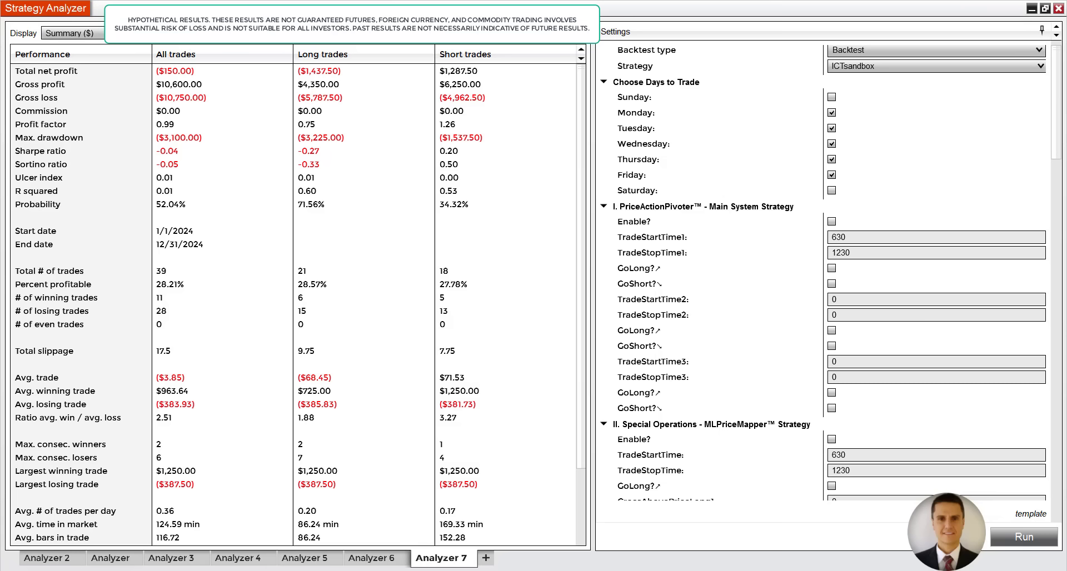
pyautogui.click(377, 558)
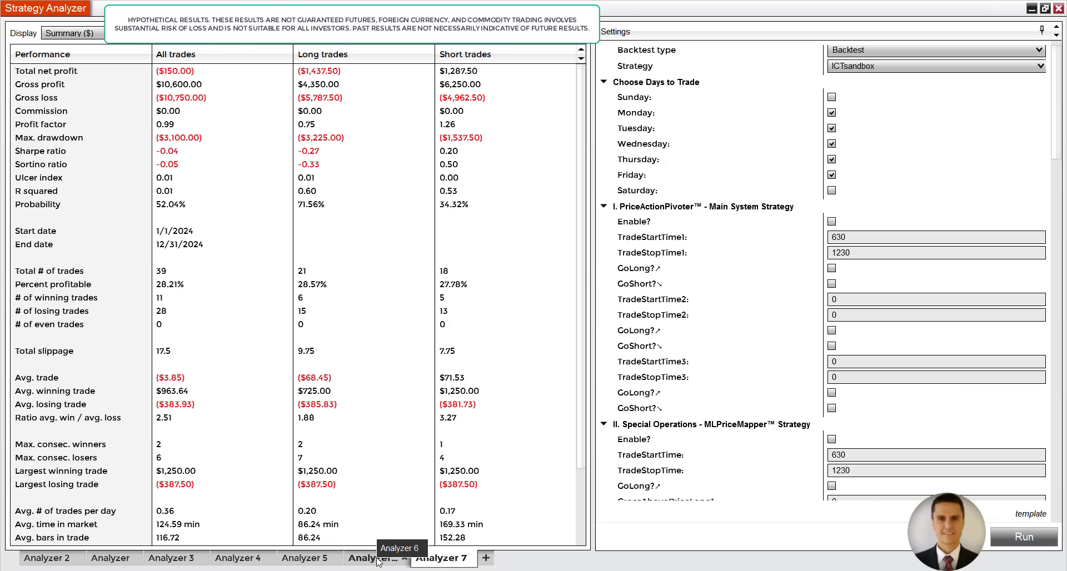
pyautogui.click(400, 558)
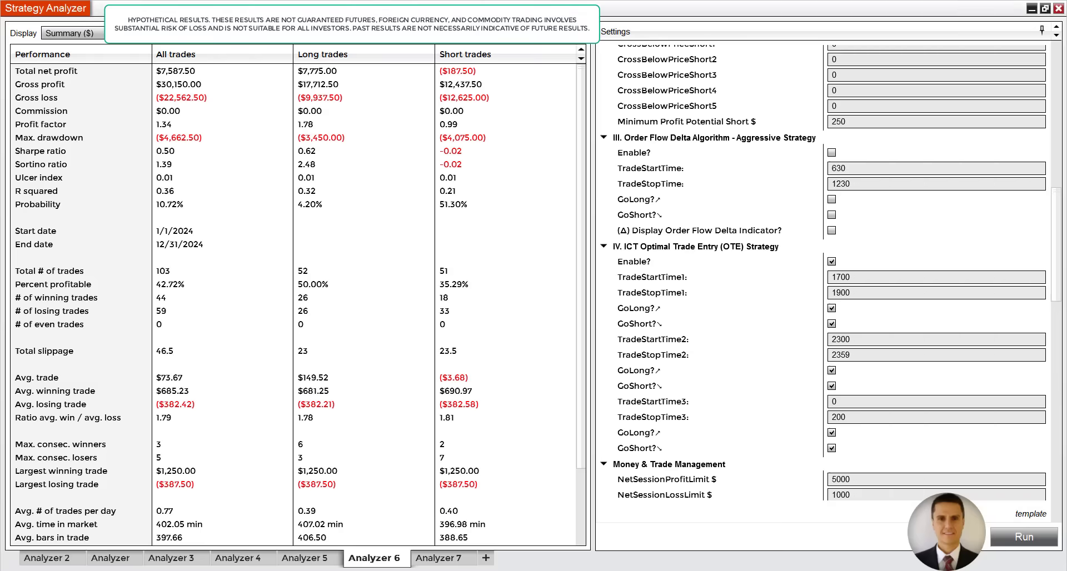
# Rerun Analyzer 7 (399 trades) and toggle against Analyzer 6 (212 trades) to compare the small losses
pyautogui.click(443, 558)
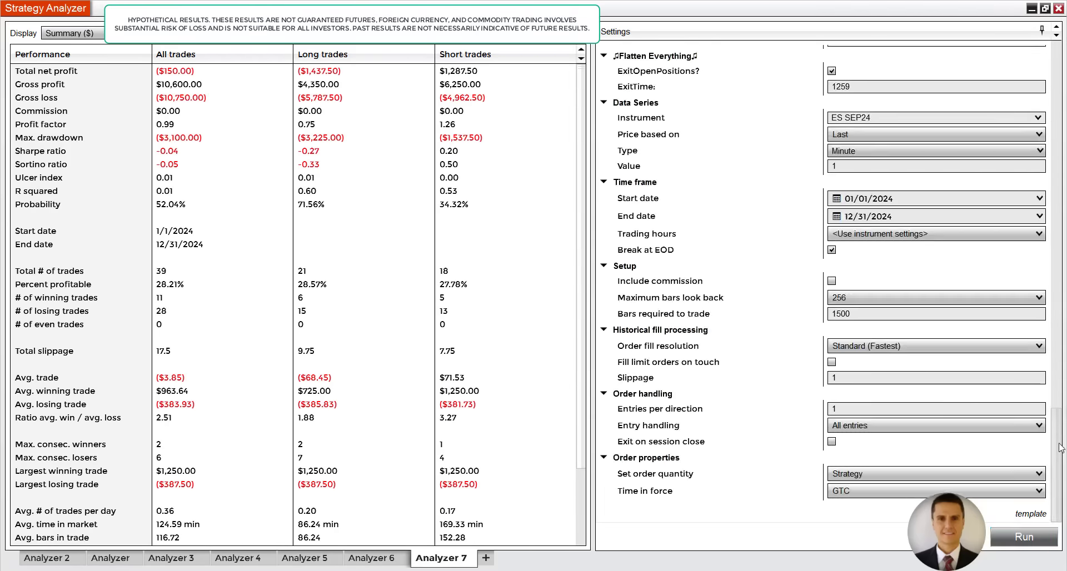
pyautogui.click(1022, 537)
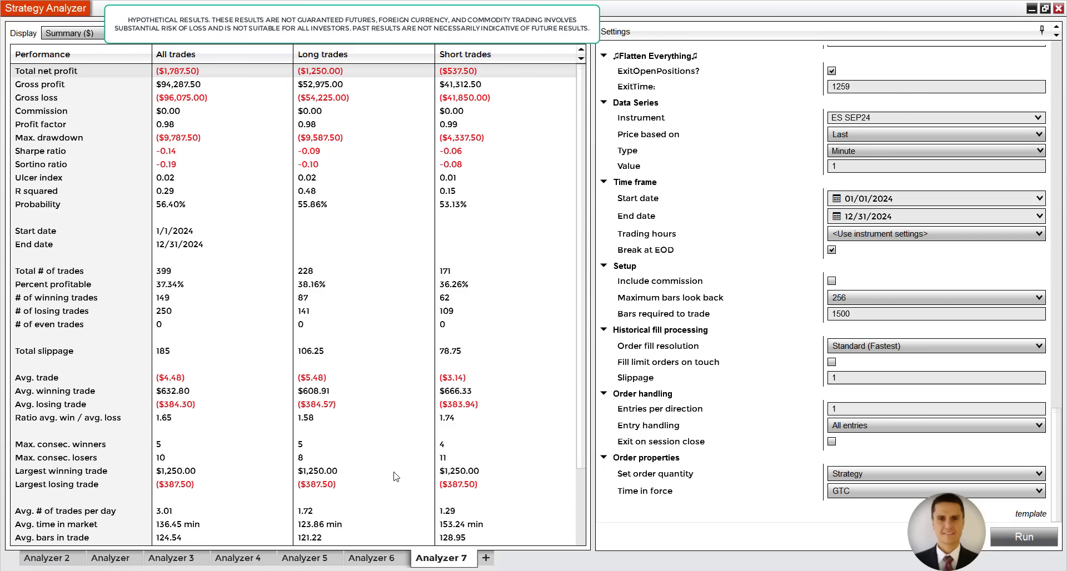
pyautogui.click(373, 558)
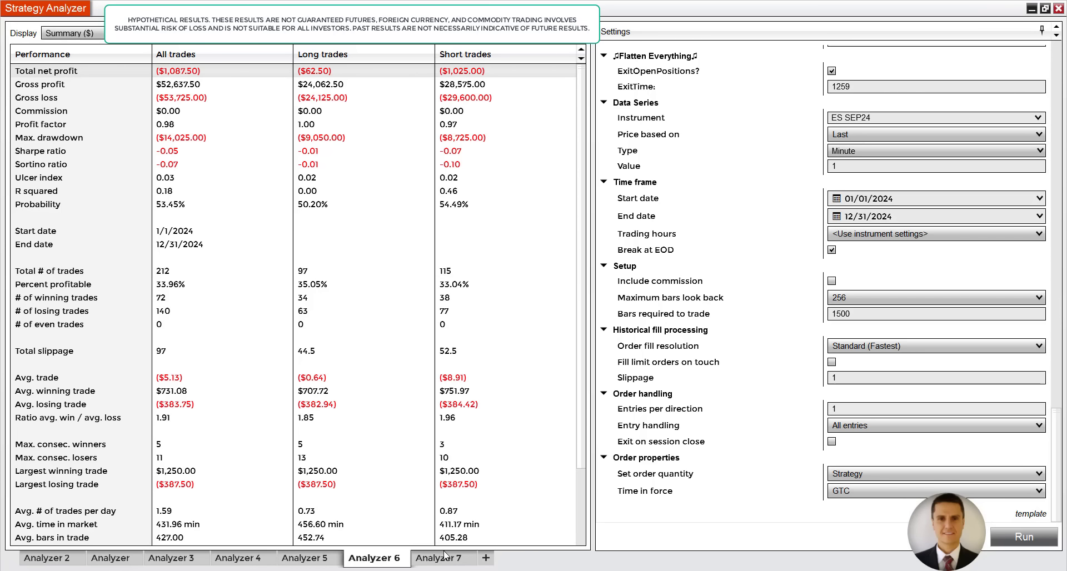
pyautogui.click(443, 558)
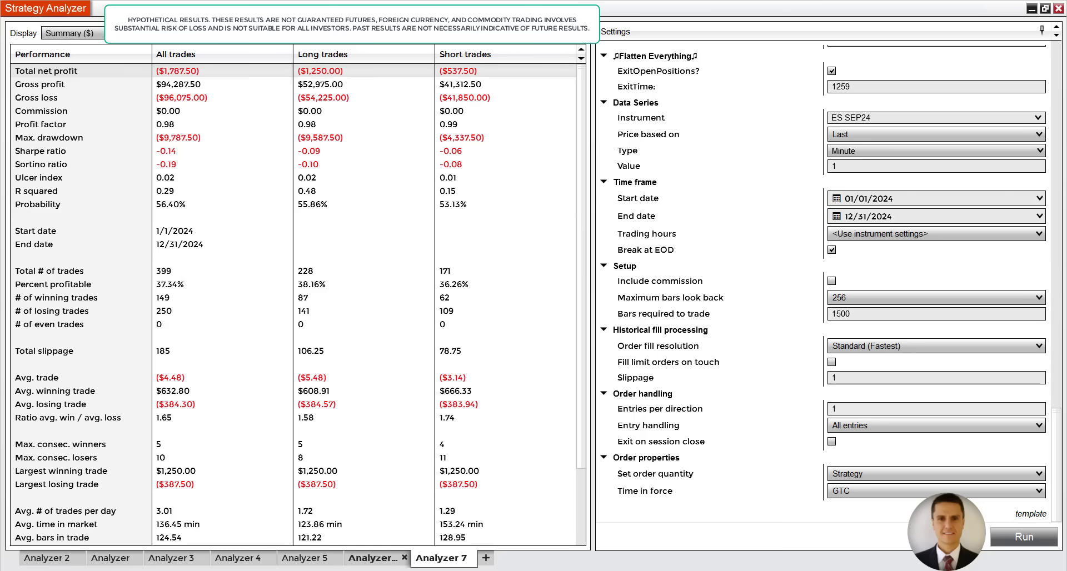
pyautogui.click(374, 558)
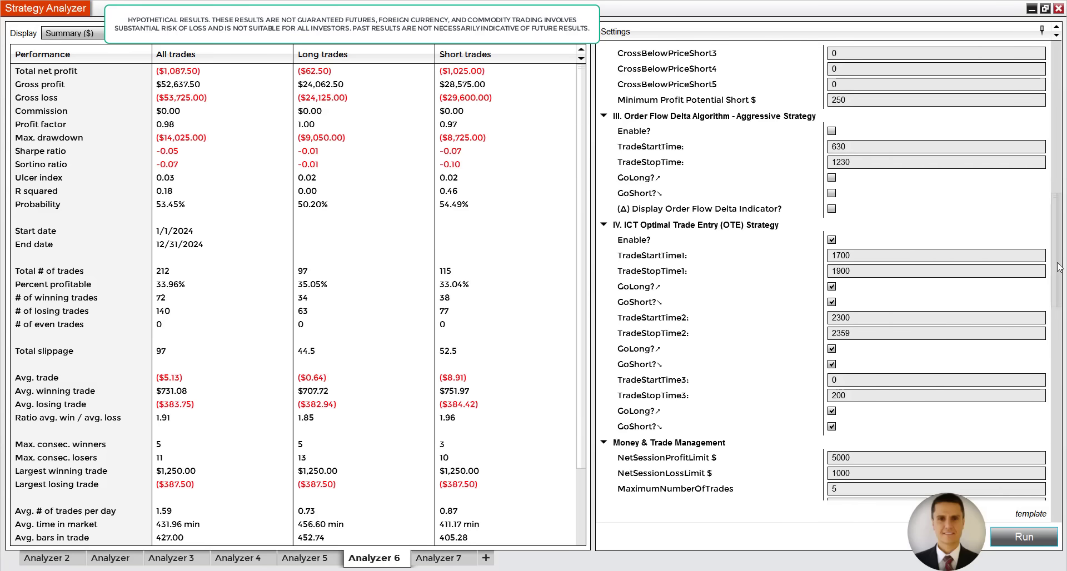
# Run the Analyzer 7 backtest on ES SEP24 for 01/01/2024 to 12/31/2024
pyautogui.scroll(-3)
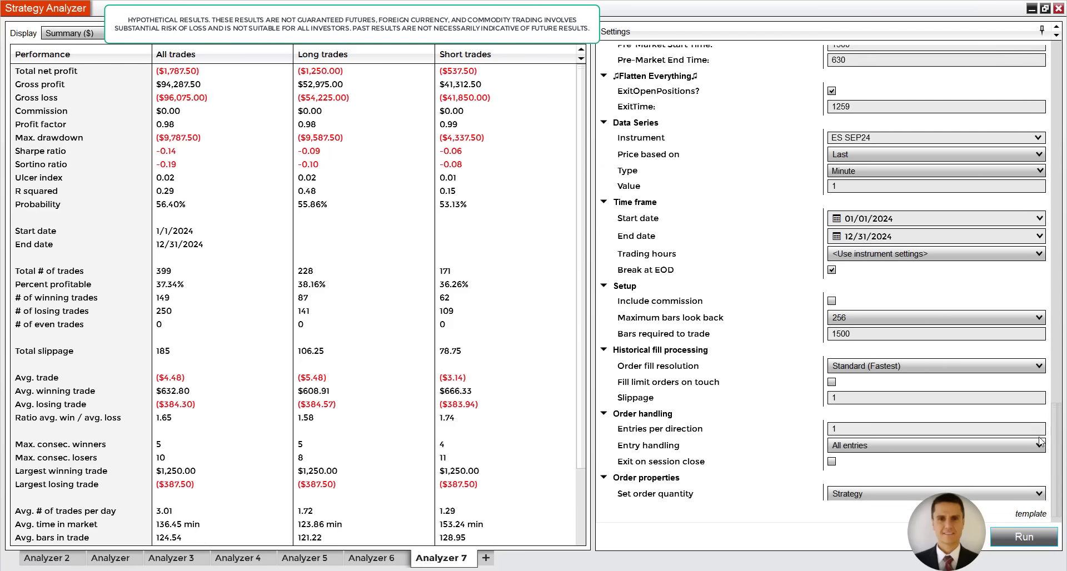
pyautogui.click(1023, 537)
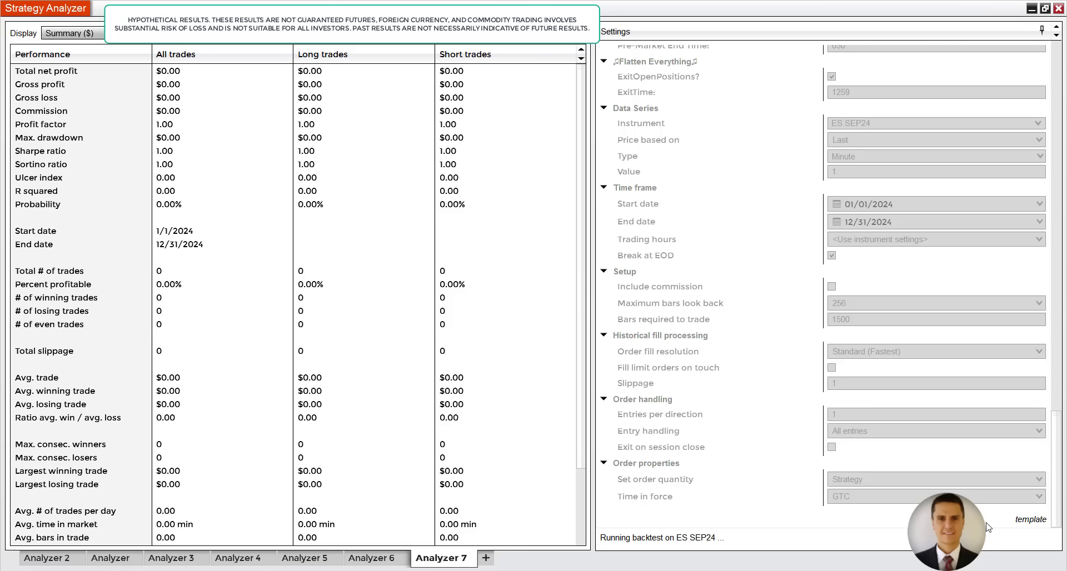
# Show the ICTsandbox long entry block in the NinjaScript Editor
pyautogui.click(1023, 537)
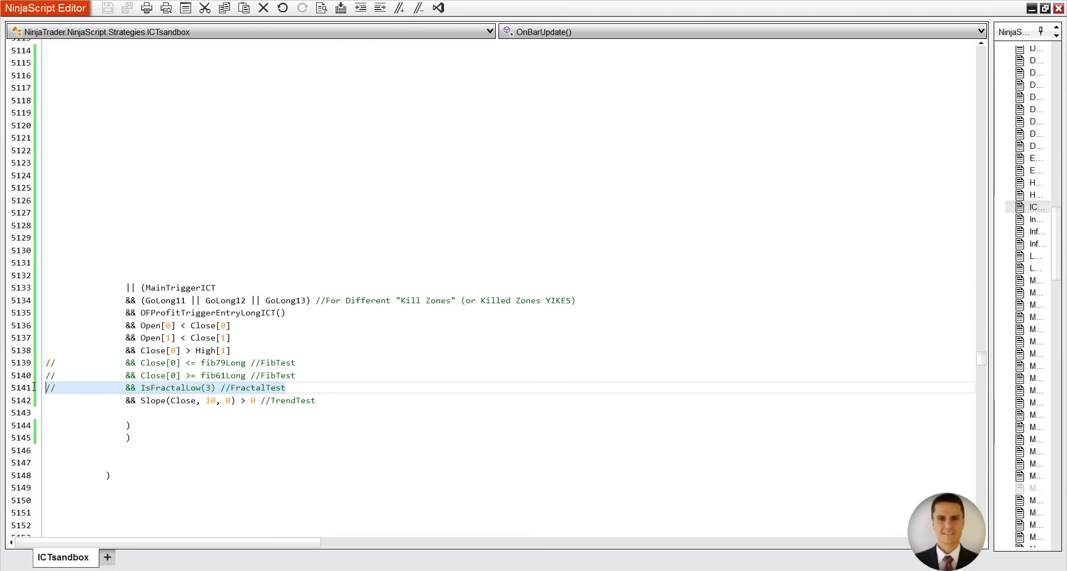
# Swap the short entry's Slope test for IsFractalHigh and compile the strategy
pyautogui.click(398, 8)
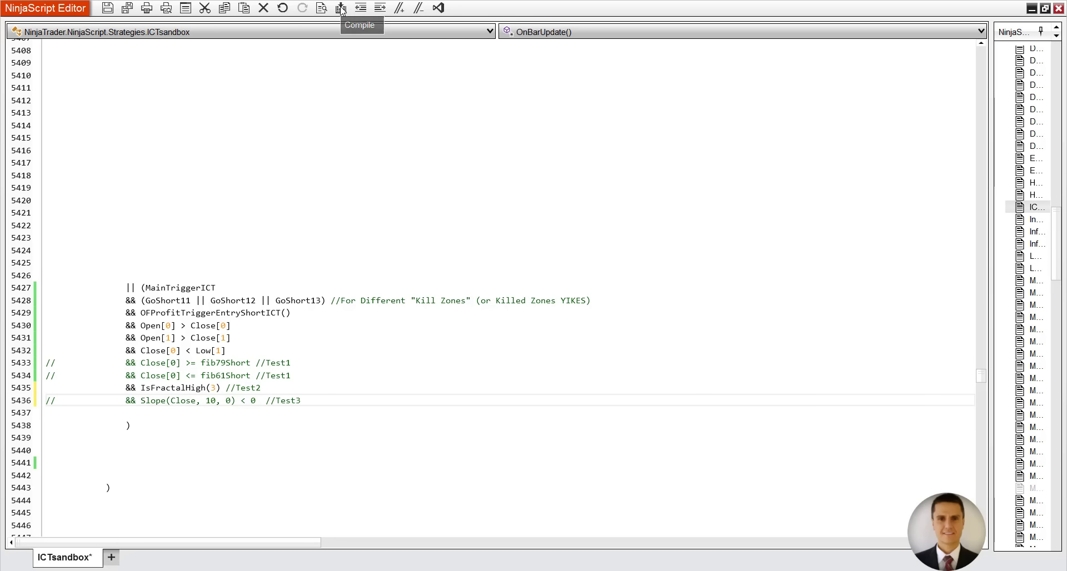
pyautogui.click(340, 8)
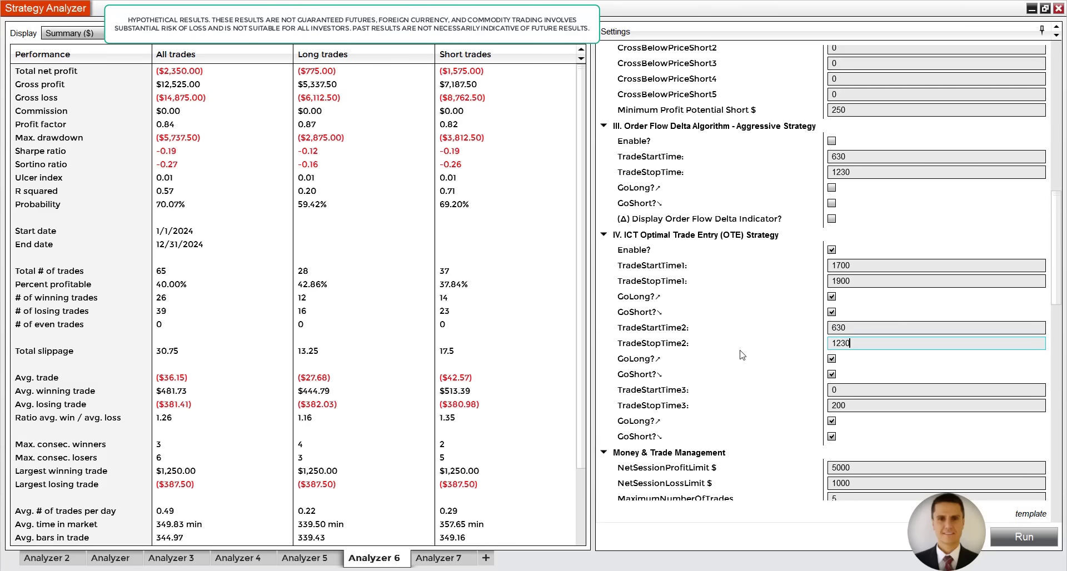
# Rerun Analyzer 6 and add Analyzer 8 with the Order Flow Delta Algorithm enabled for longs and shorts
pyautogui.scroll(3)
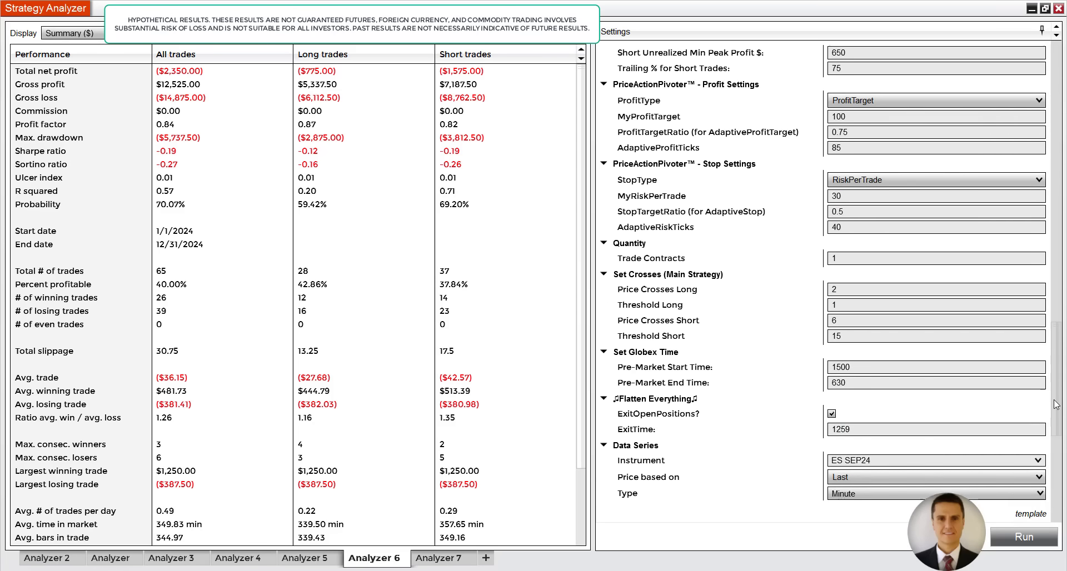
pyautogui.click(1023, 537)
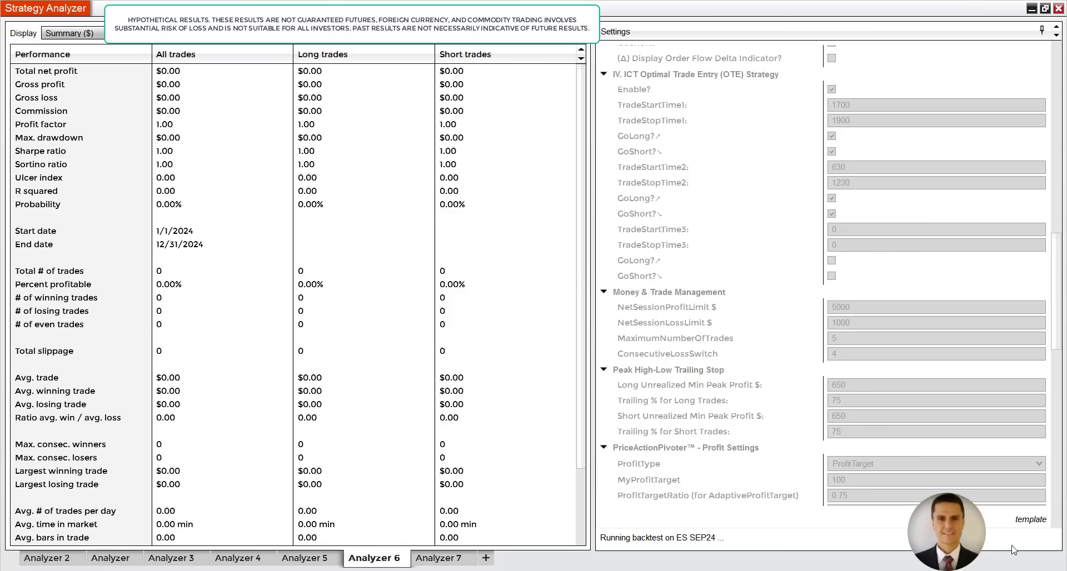
pyautogui.click(1024, 534)
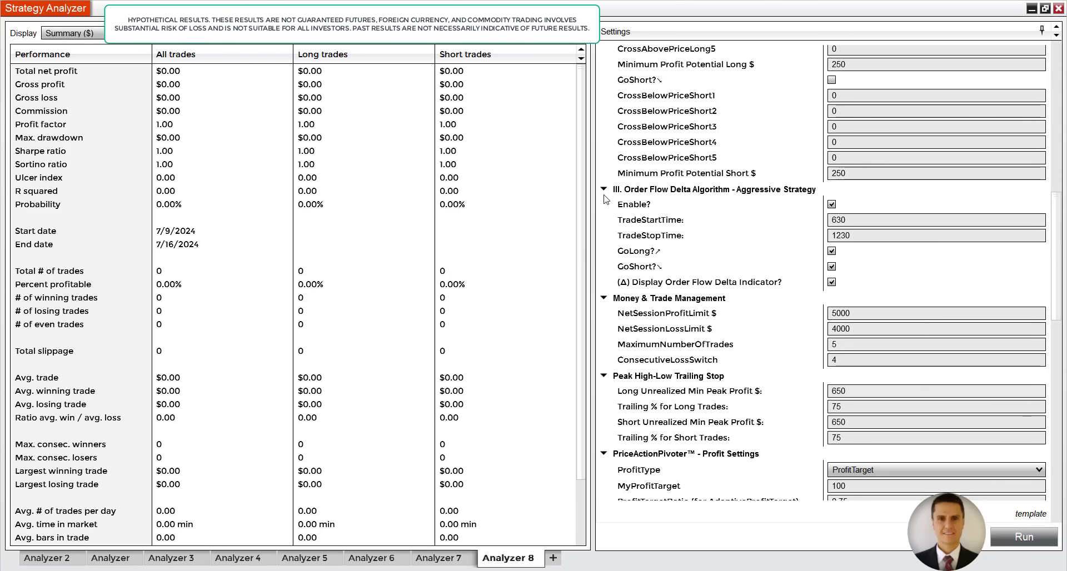
# Run the Analyzer 8 backtest on ES SEP24 for all of 2024
pyautogui.scroll(-3)
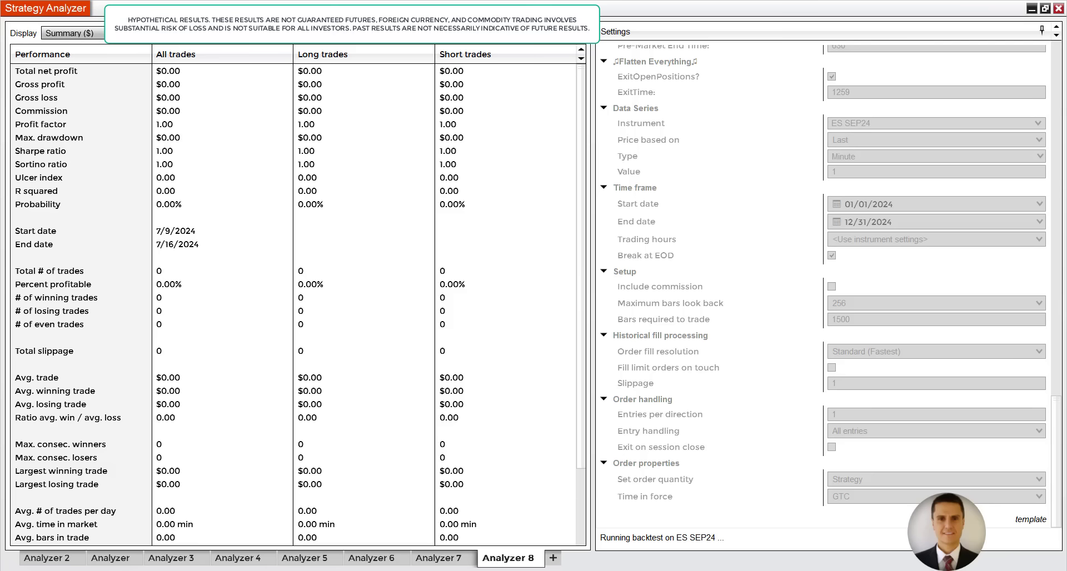
# Show Analyzer 8's period analysis grouped monthly with the cumulative profit graph
pyautogui.click(1021, 537)
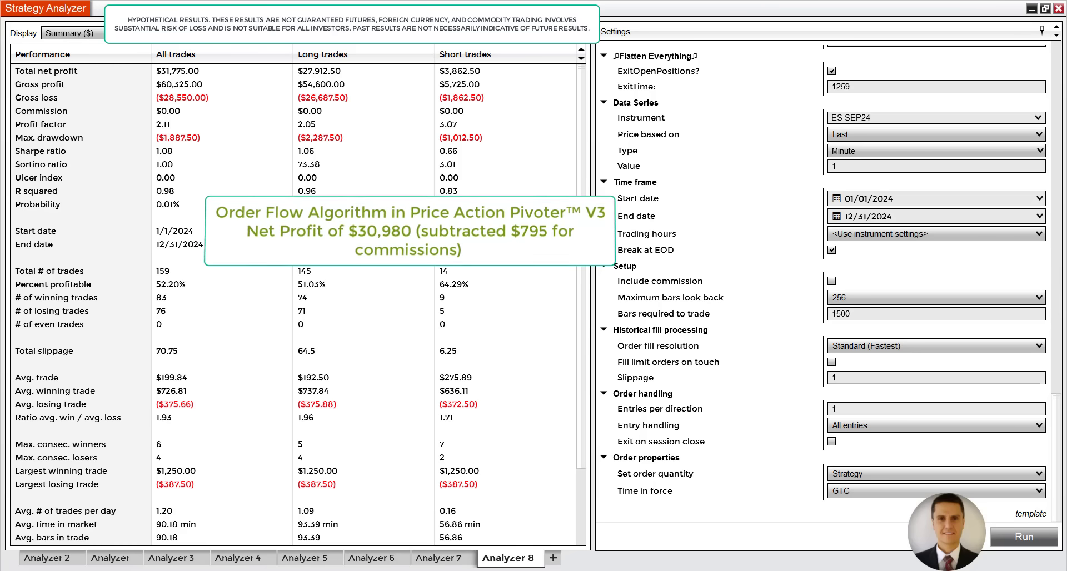
pyautogui.click(72, 33)
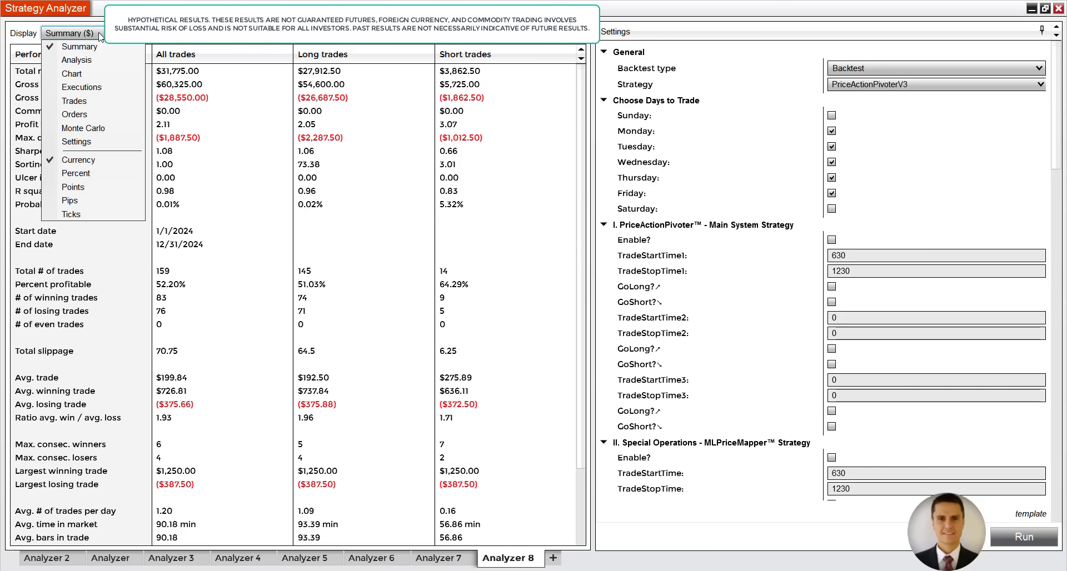
pyautogui.click(76, 60)
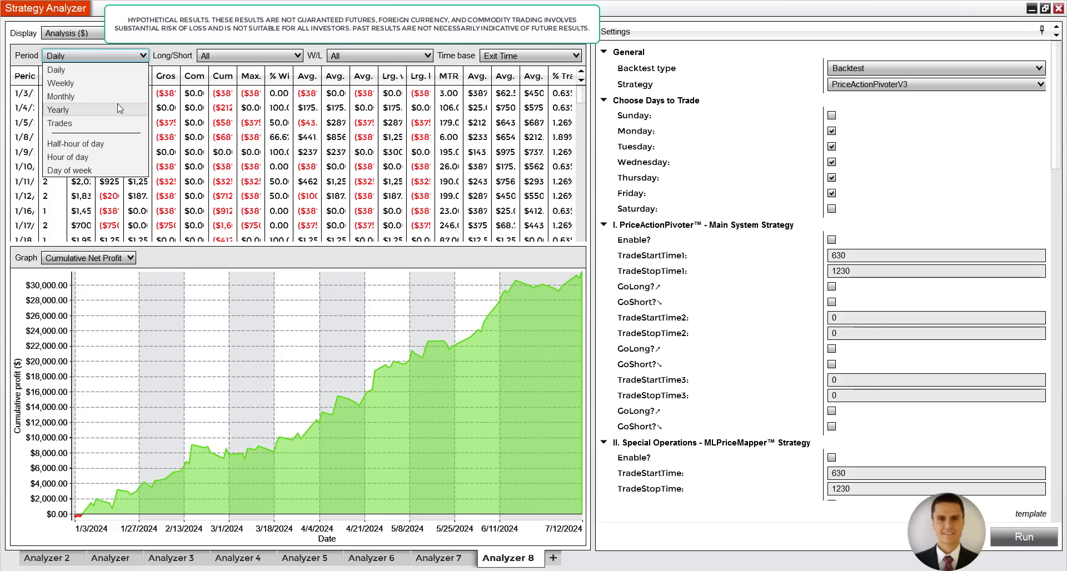
pyautogui.click(62, 96)
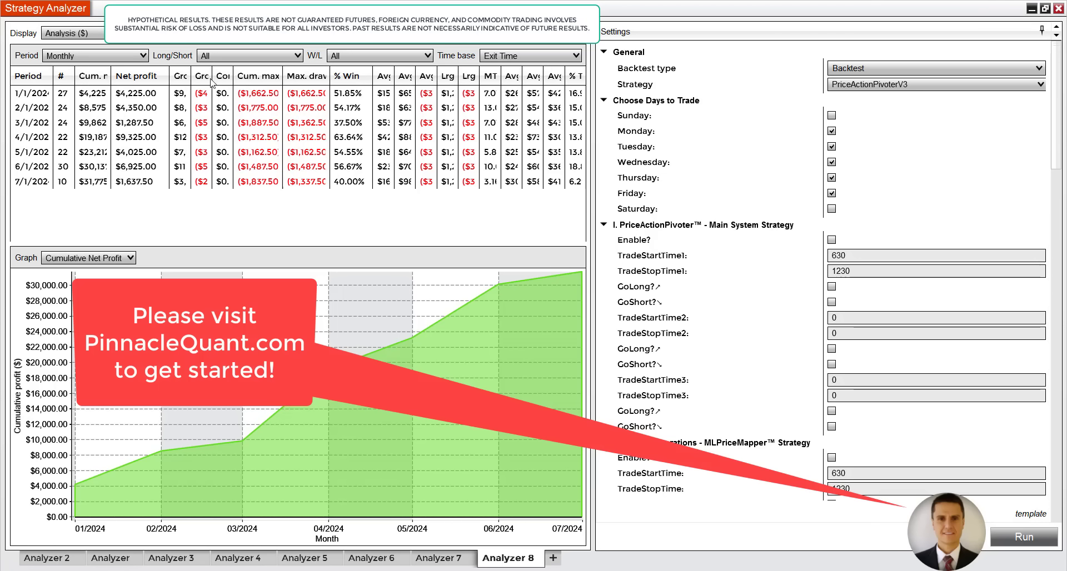
# Sort the monthly results back into chronological Period order
pyautogui.click(199, 75)
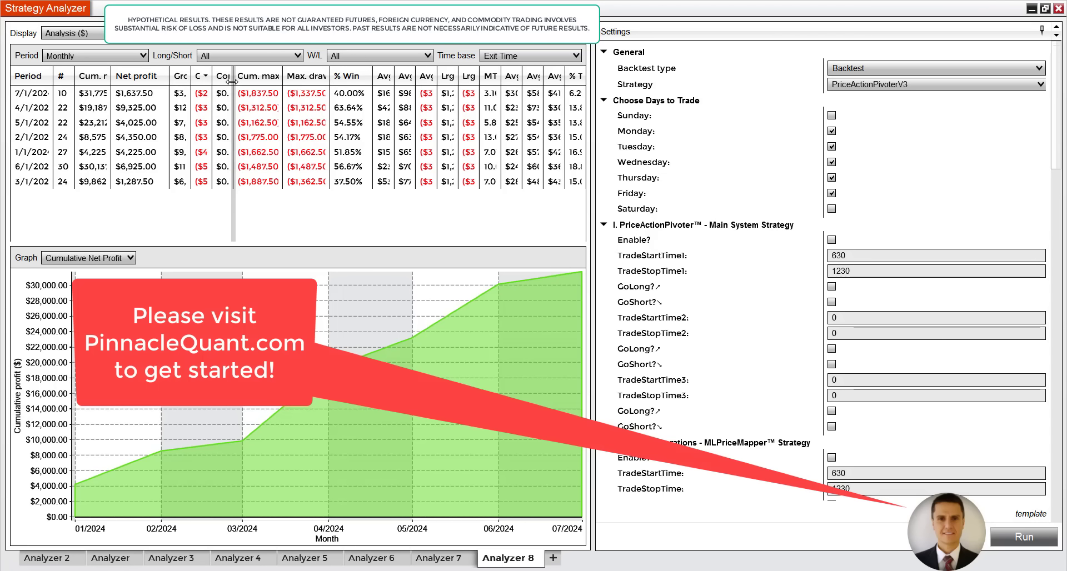
pyautogui.click(26, 76)
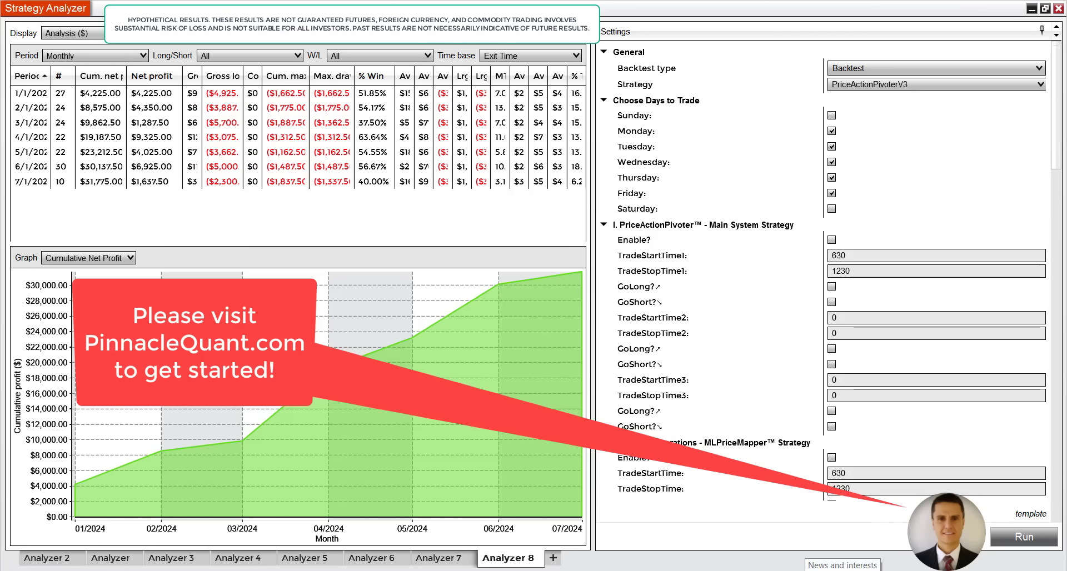
pyautogui.moveTo(697, 529)
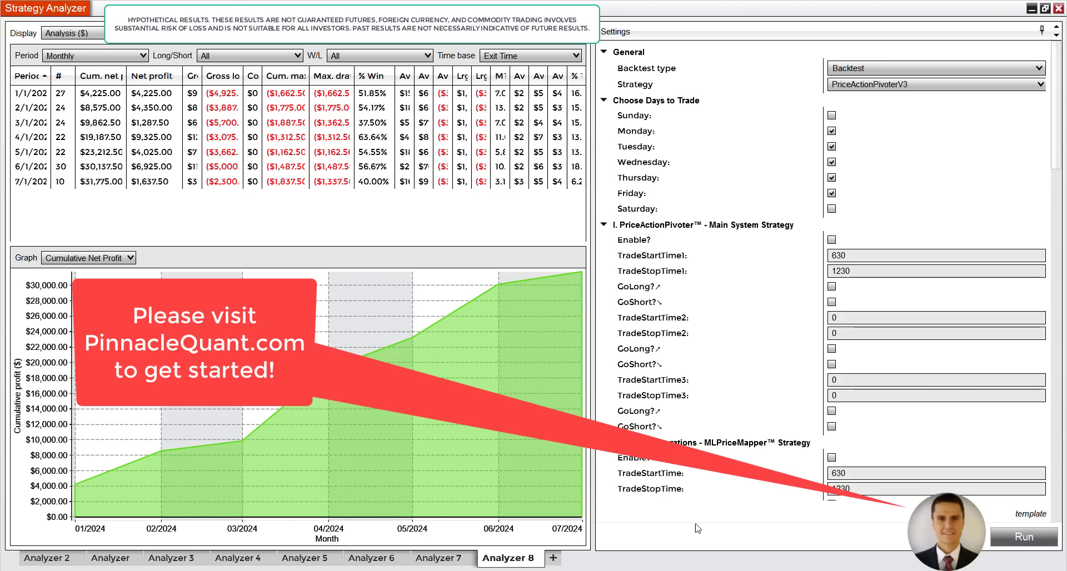